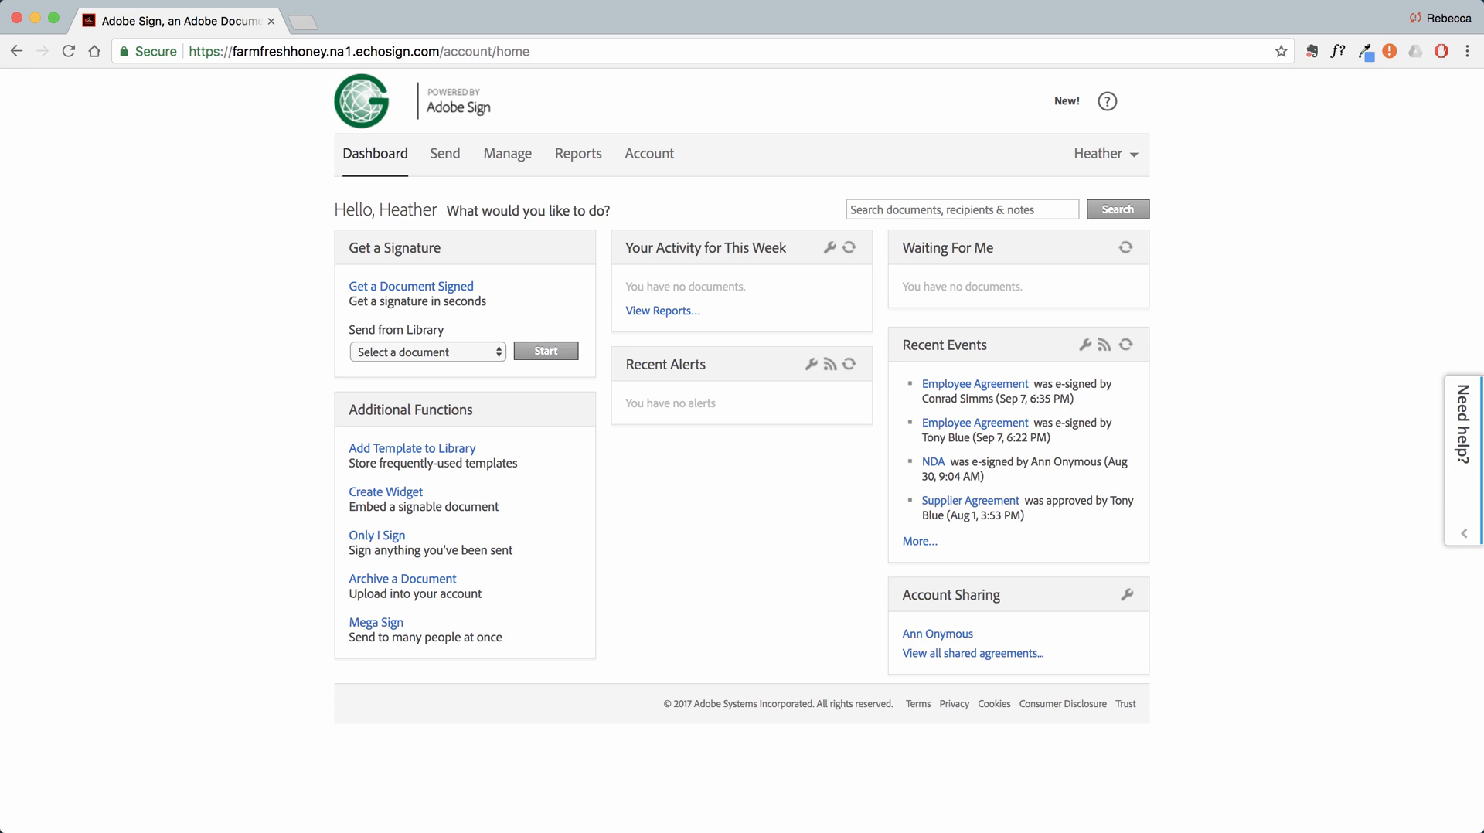
{"action": "mouse_move", "coordinate": [1161, 65]}
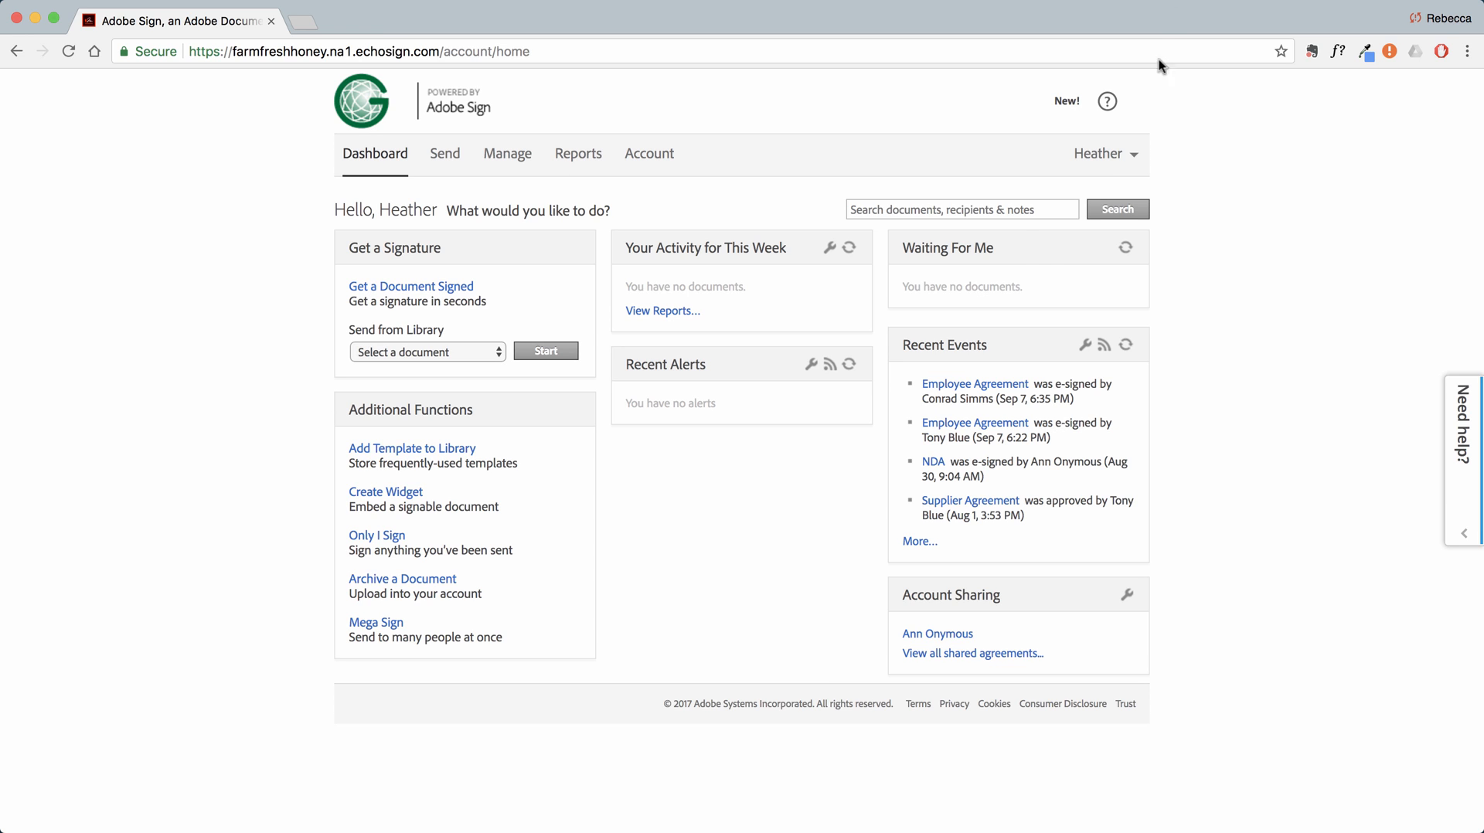
From My Profile, go to the account Users list and start adding a new user
{"action": "left_click", "coordinate": [1102, 153]}
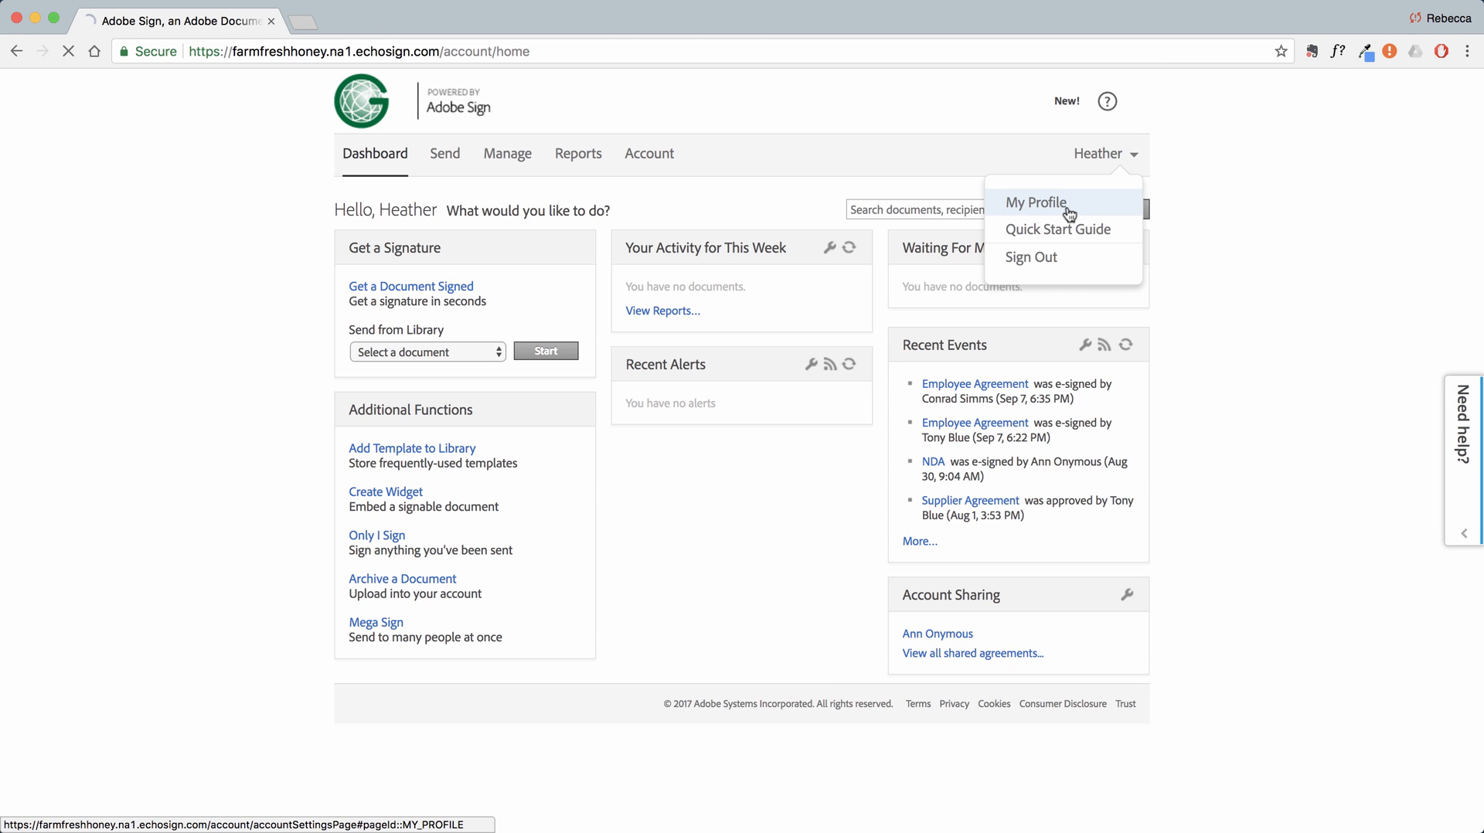
{"action": "left_click", "coordinate": [1034, 202]}
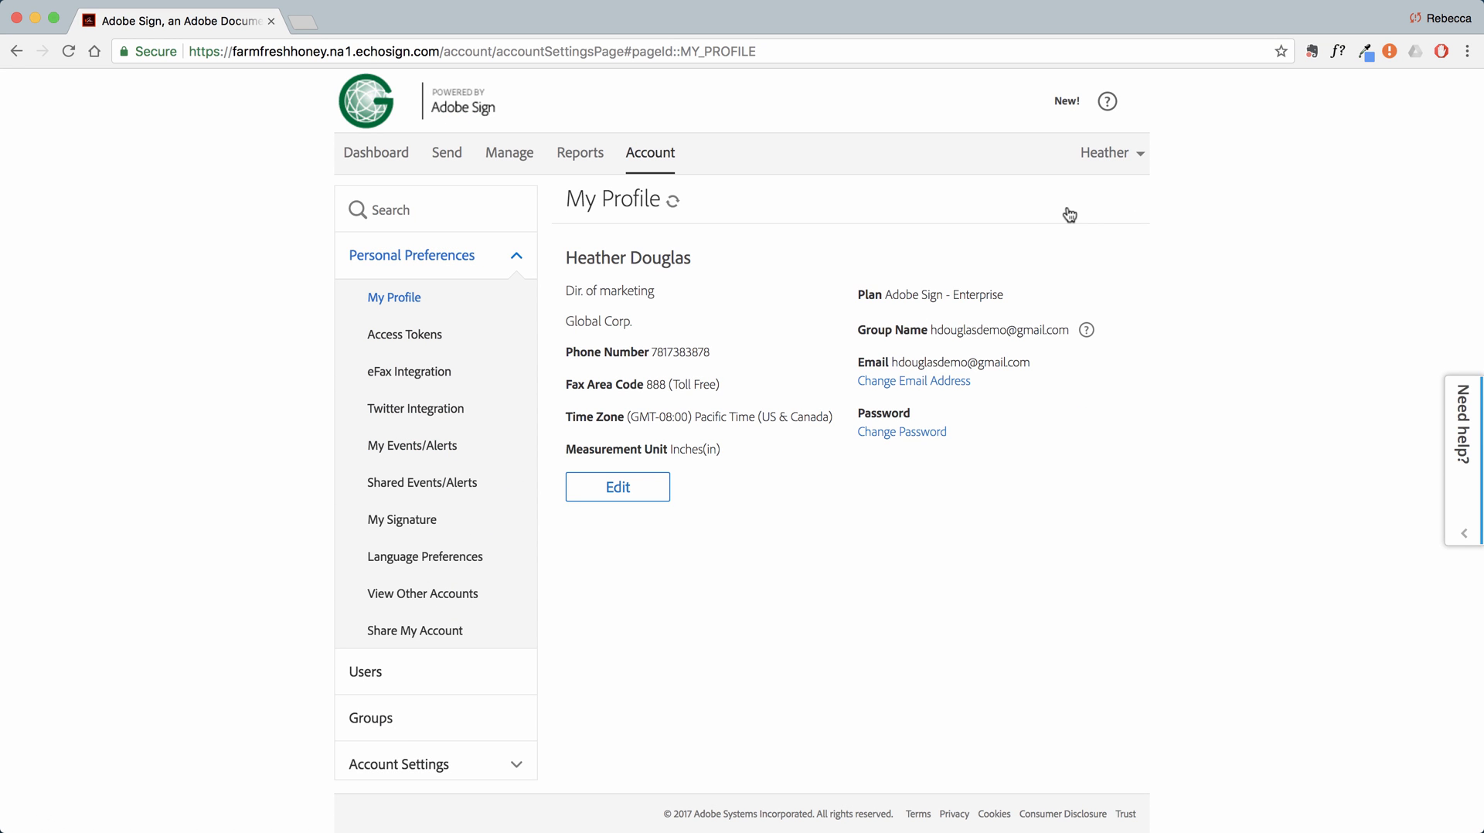
{"action": "left_click", "coordinate": [364, 671]}
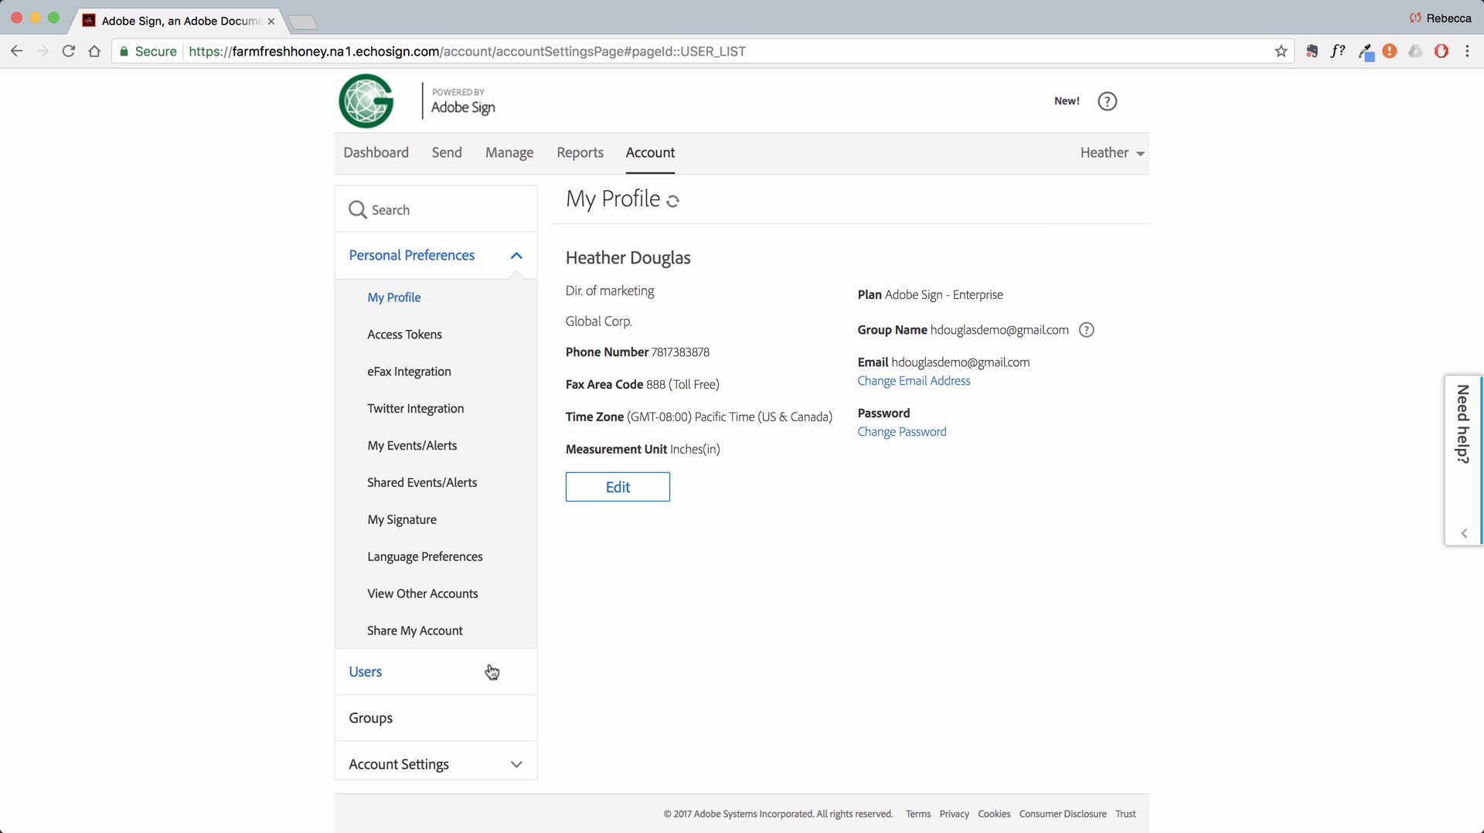
{"action": "left_click", "coordinate": [365, 670]}
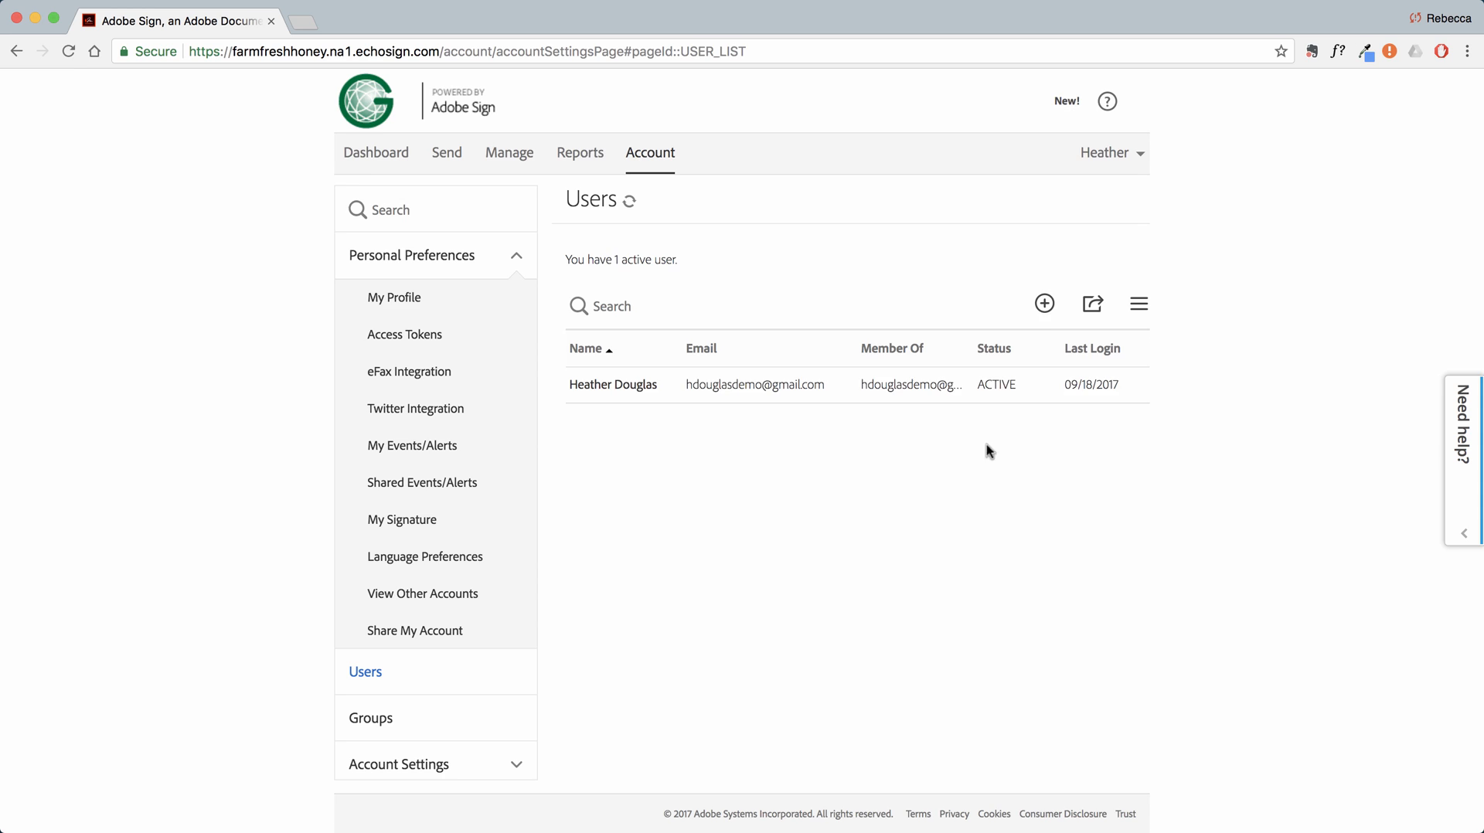
{"action": "left_click", "coordinate": [1043, 303]}
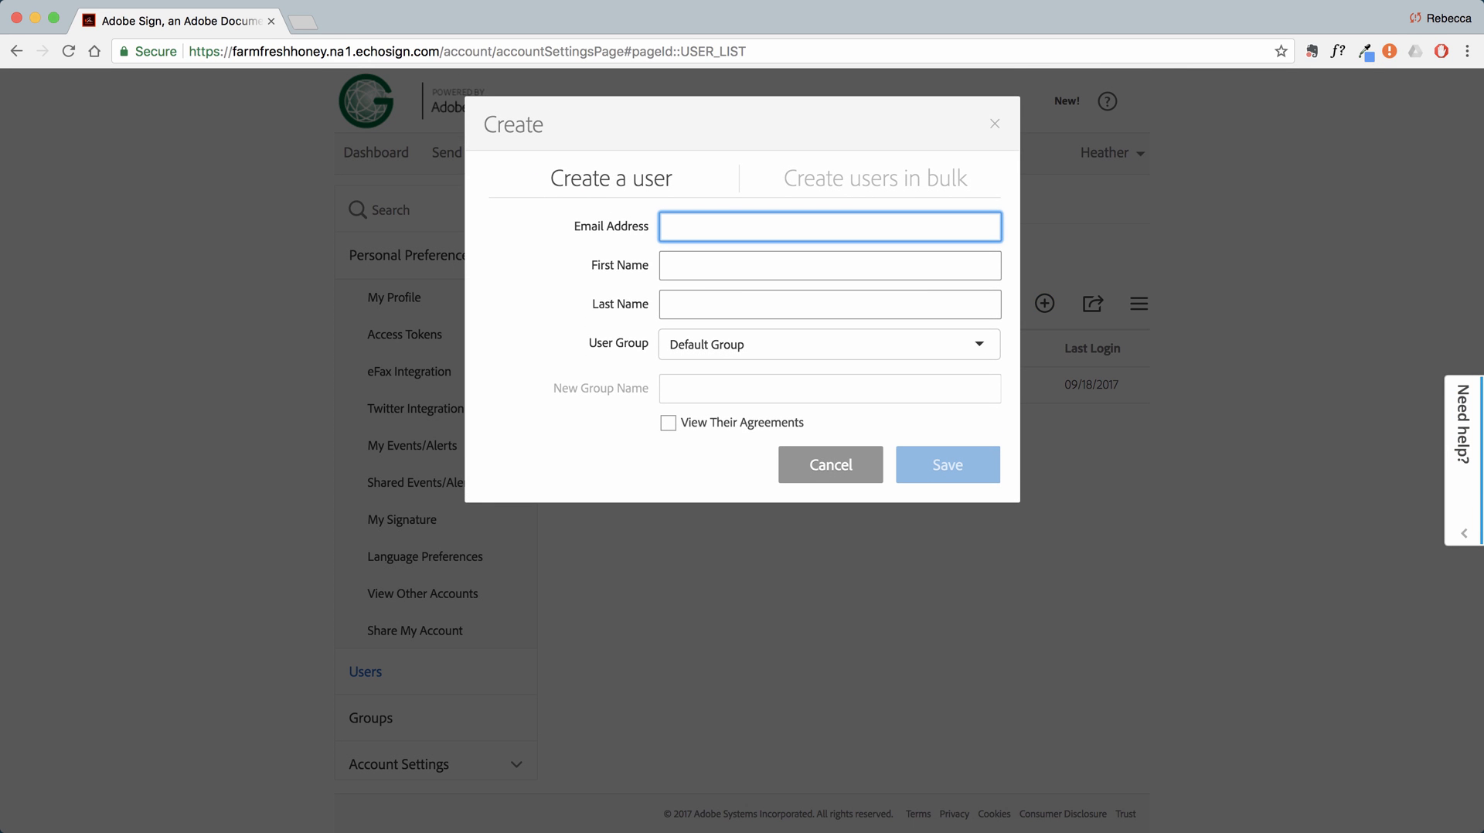
Enter the new user's gmail address, first name Farm Fresh Honey and last name HR
{"action": "left_click", "coordinate": [828, 226]}
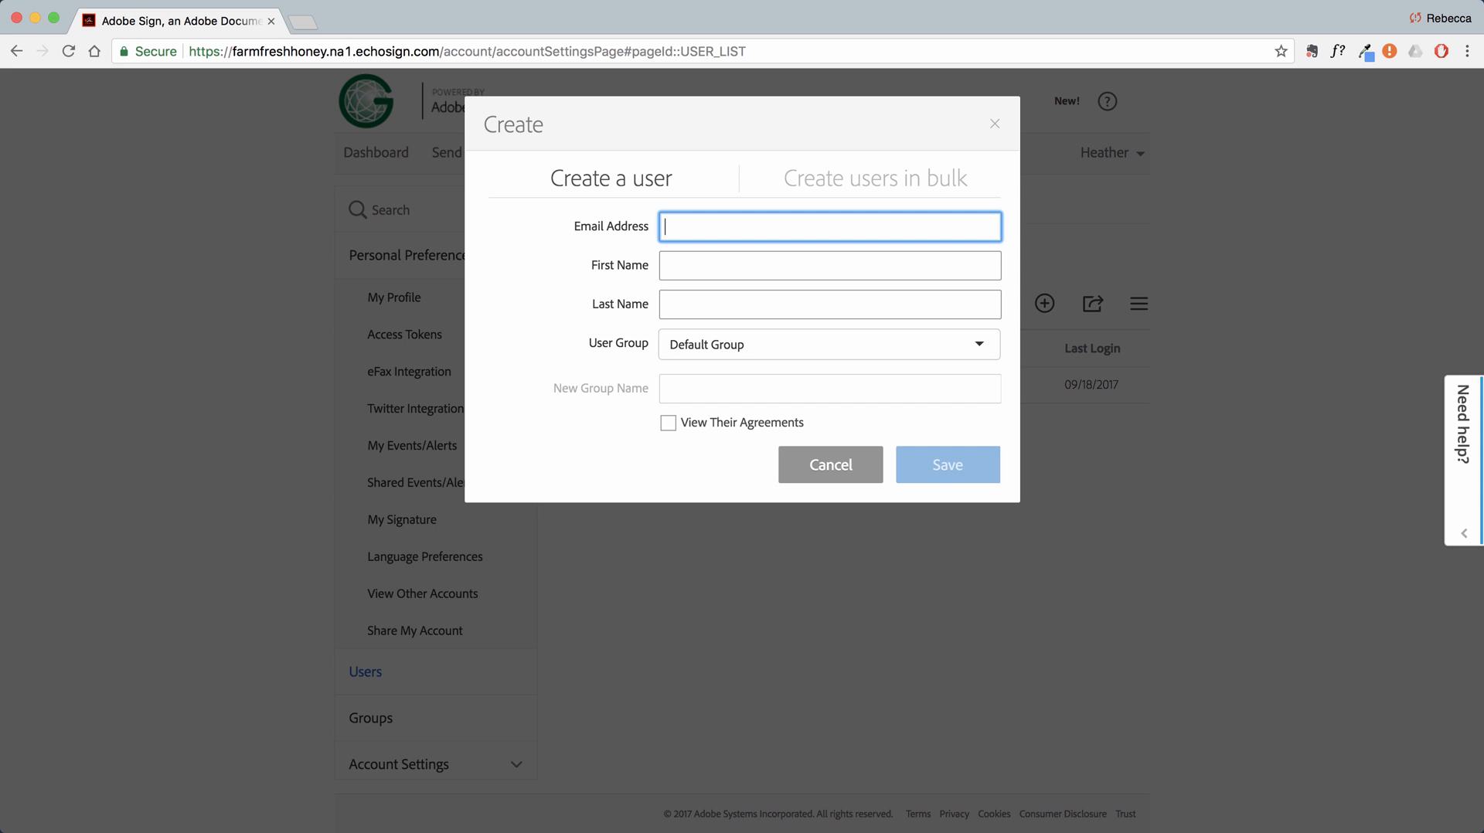
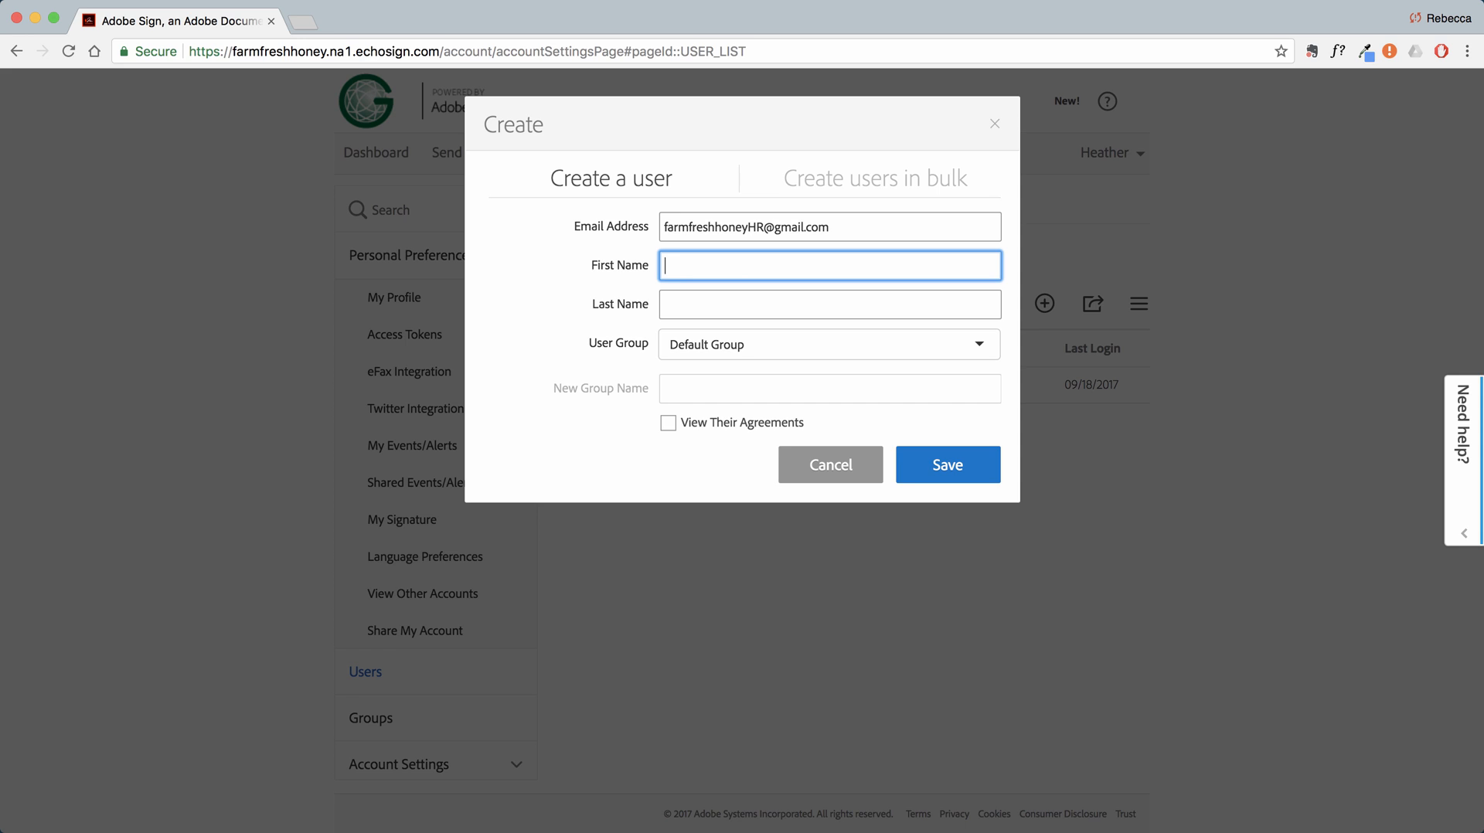
{"action": "type", "text": "Farm"}
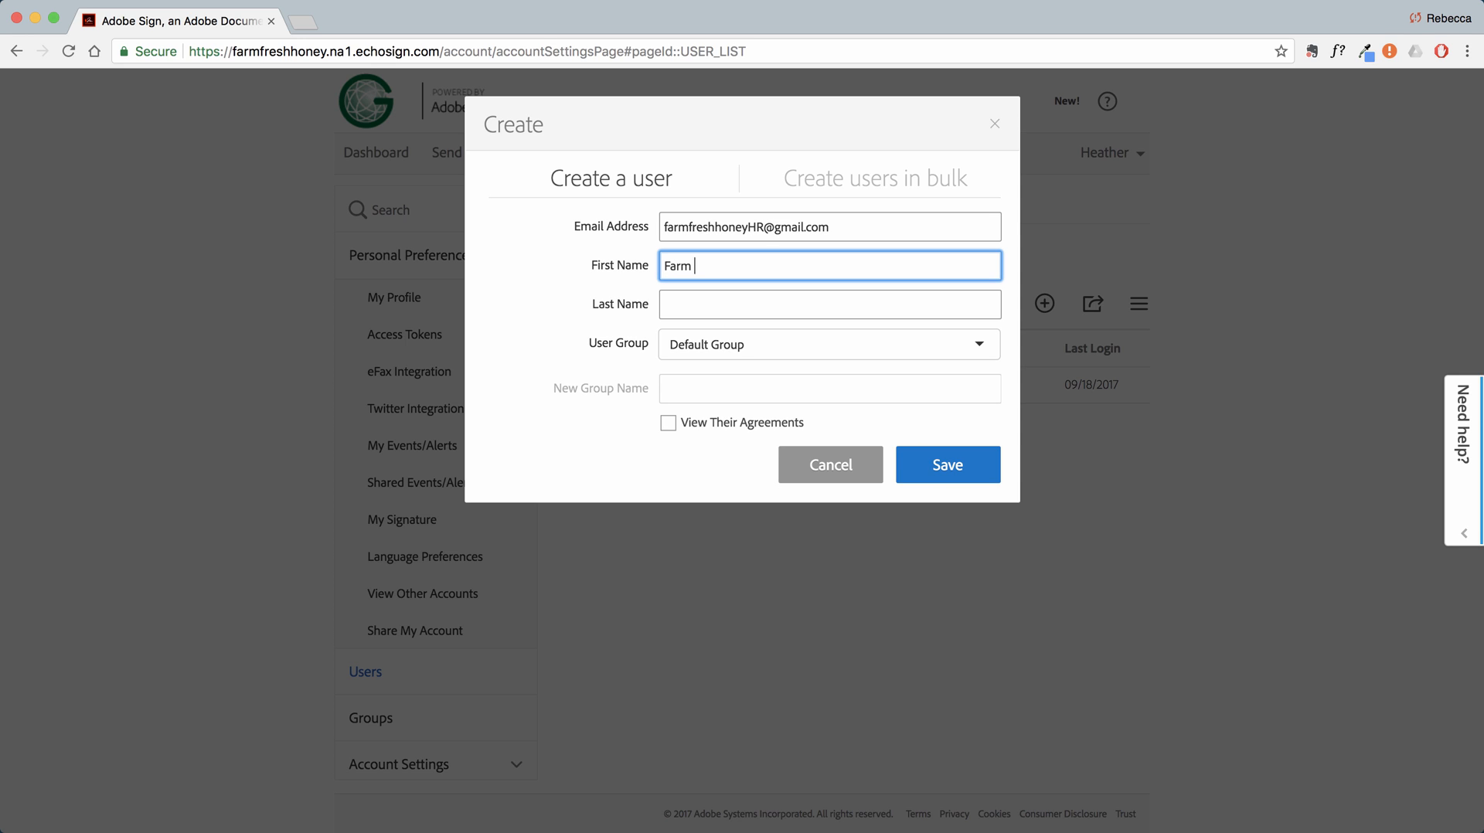
{"action": "type", "text": "Fresh Honey"}
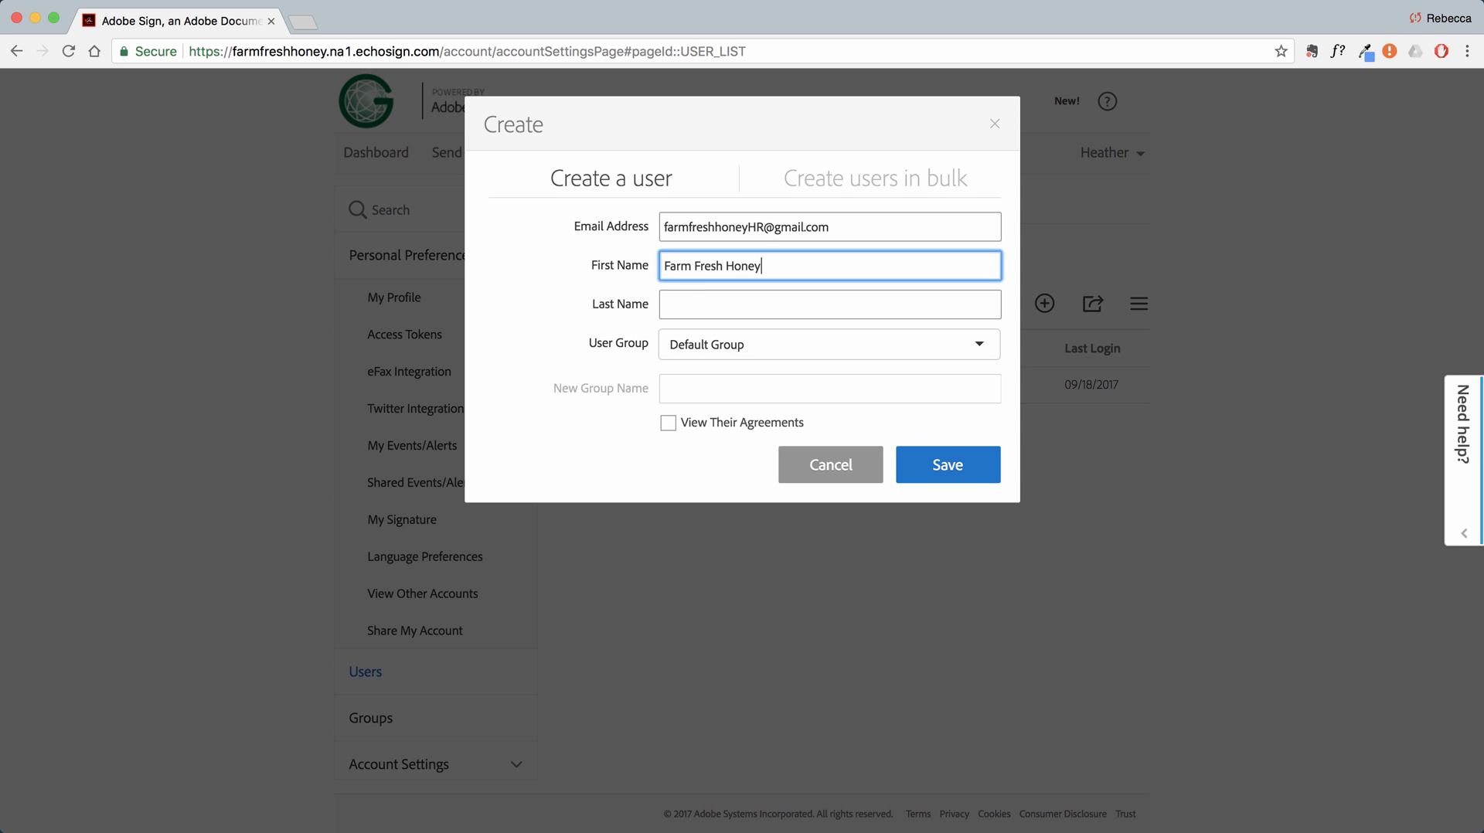
{"action": "type", "text": "HR"}
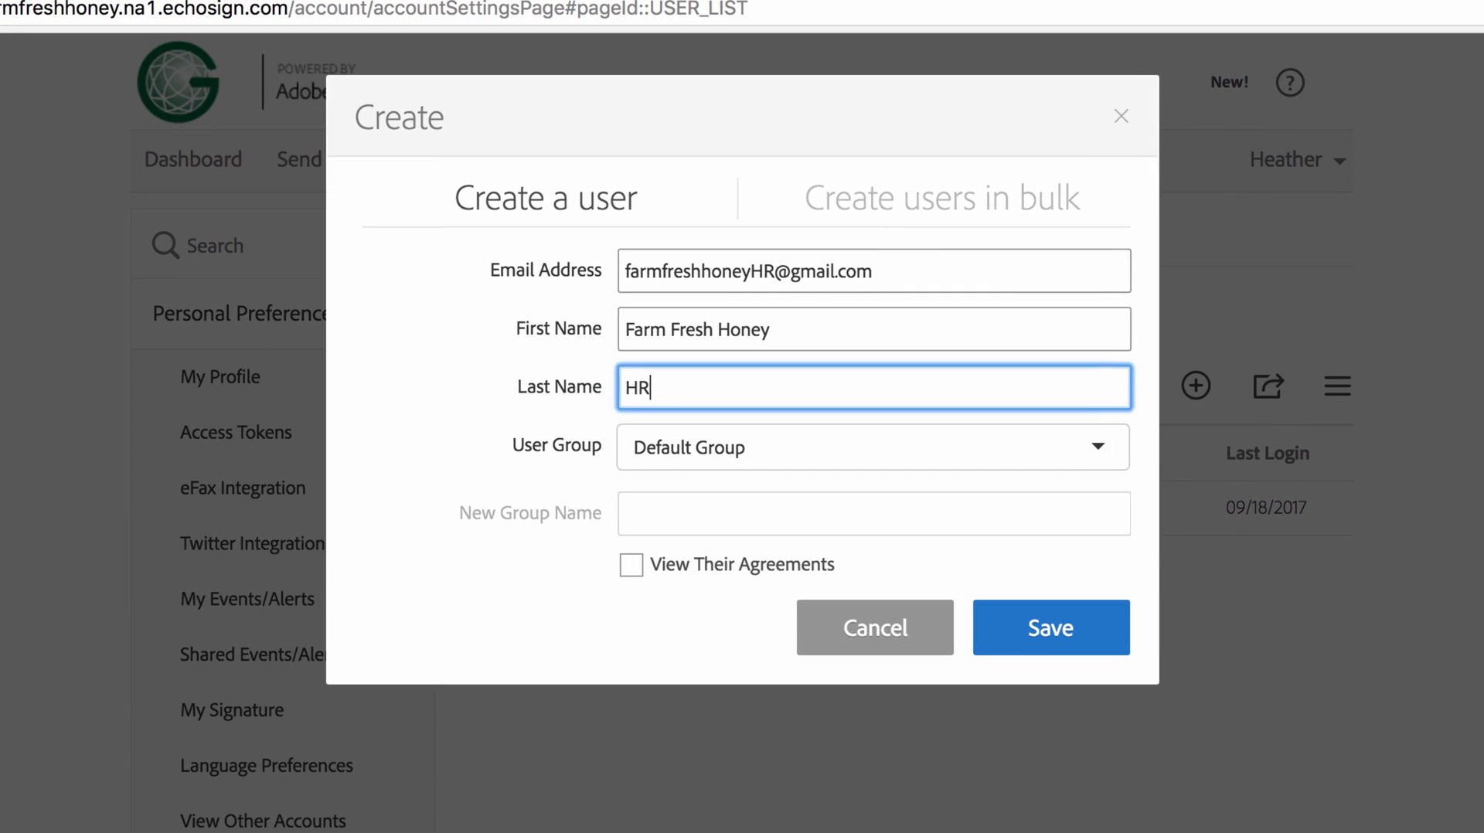
Create a new user group named Workday for the HR user and save
{"action": "left_click", "coordinate": [870, 447]}
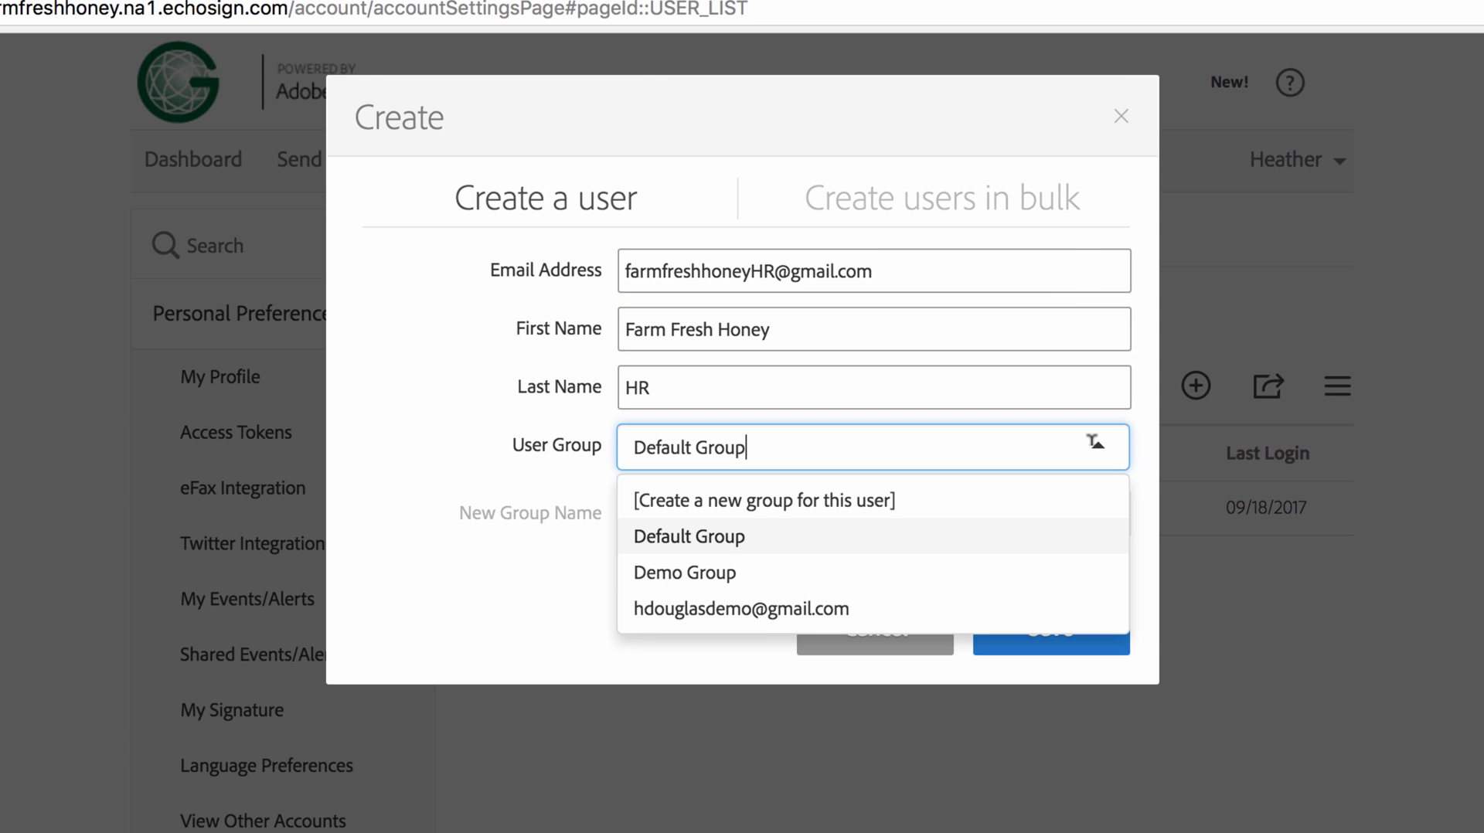
{"action": "left_click", "coordinate": [762, 499]}
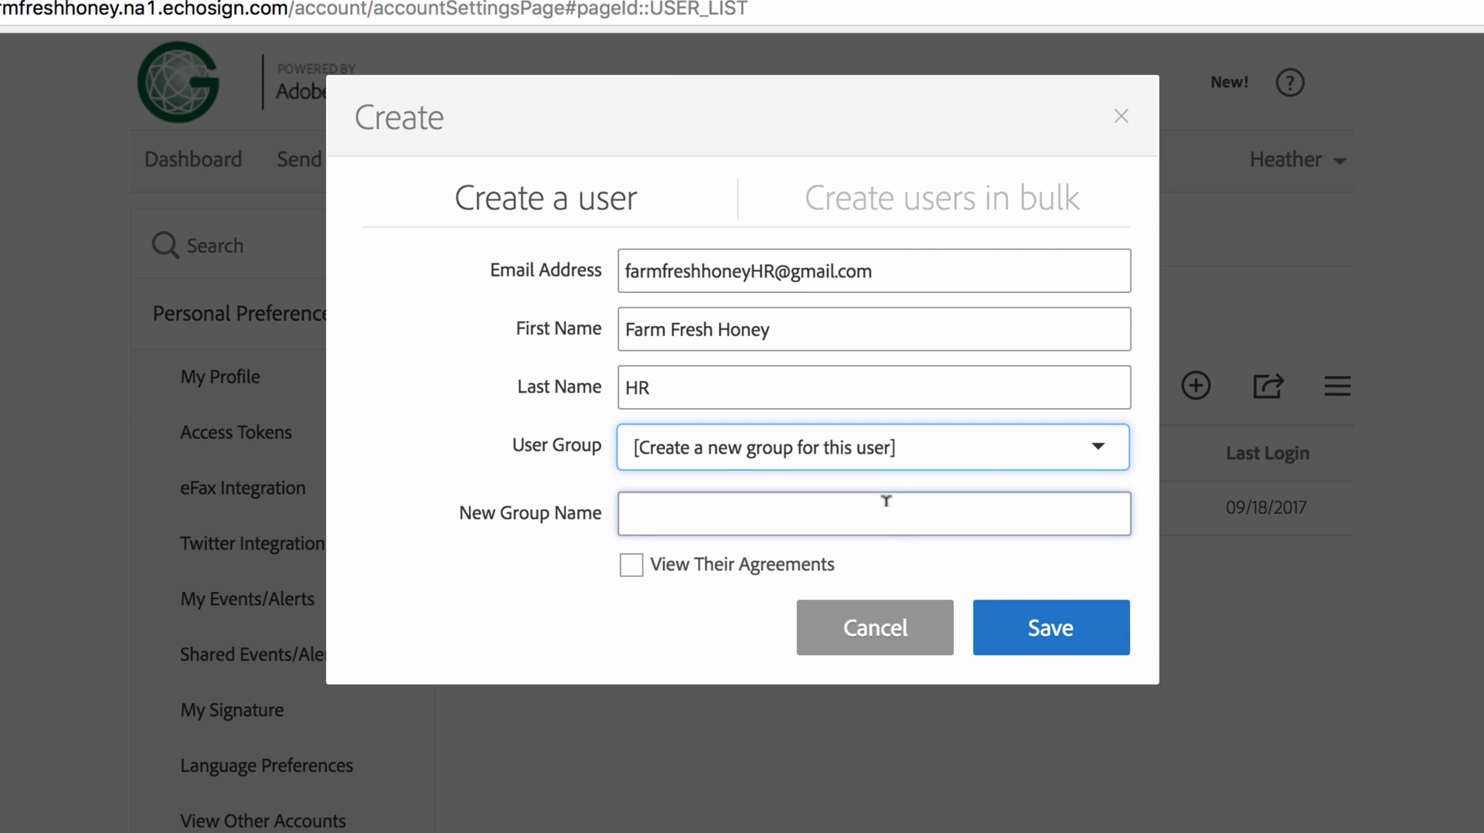
{"action": "left_click", "coordinate": [871, 513]}
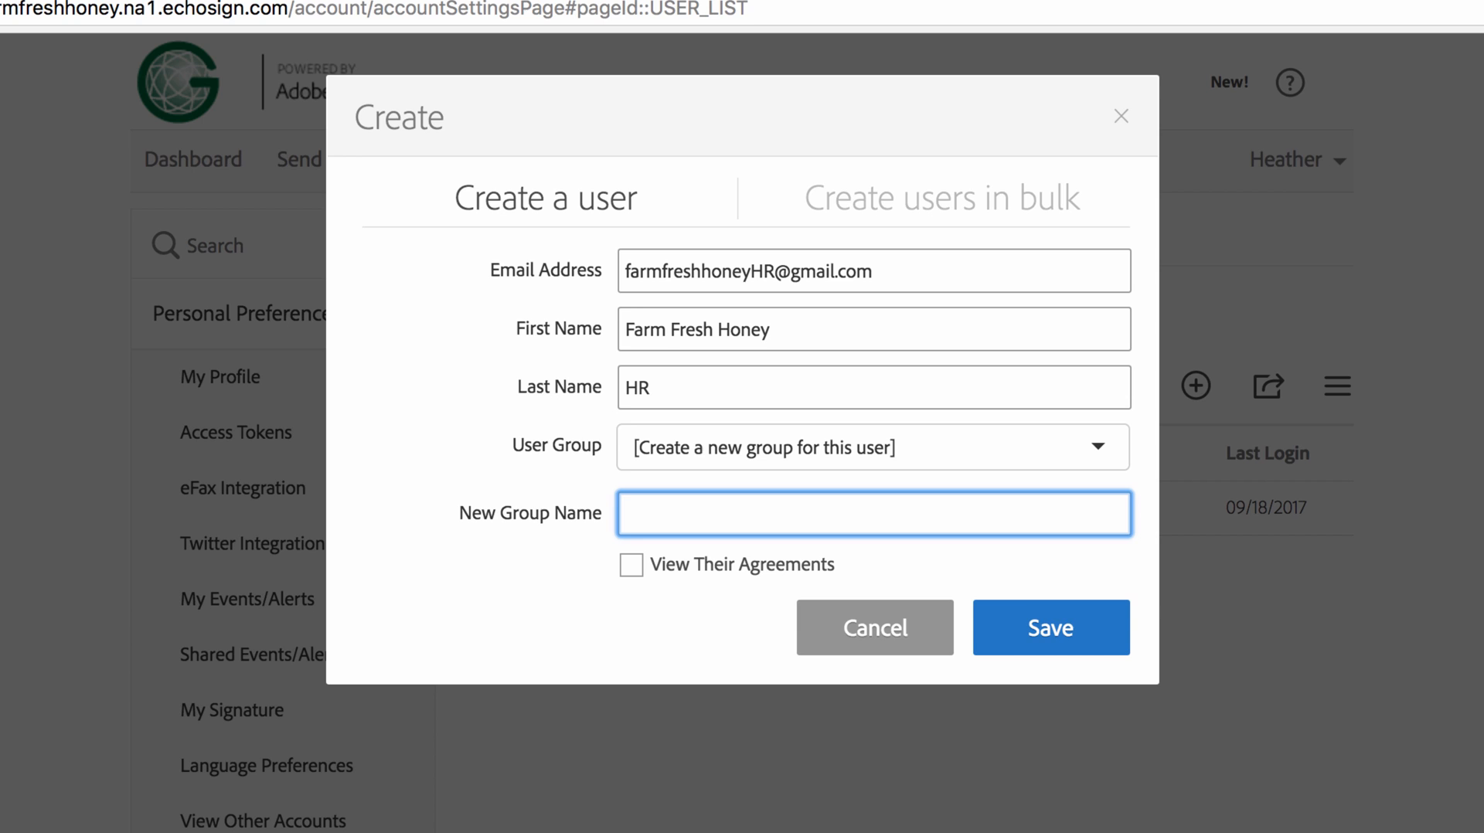
{"action": "left_click", "coordinate": [873, 514]}
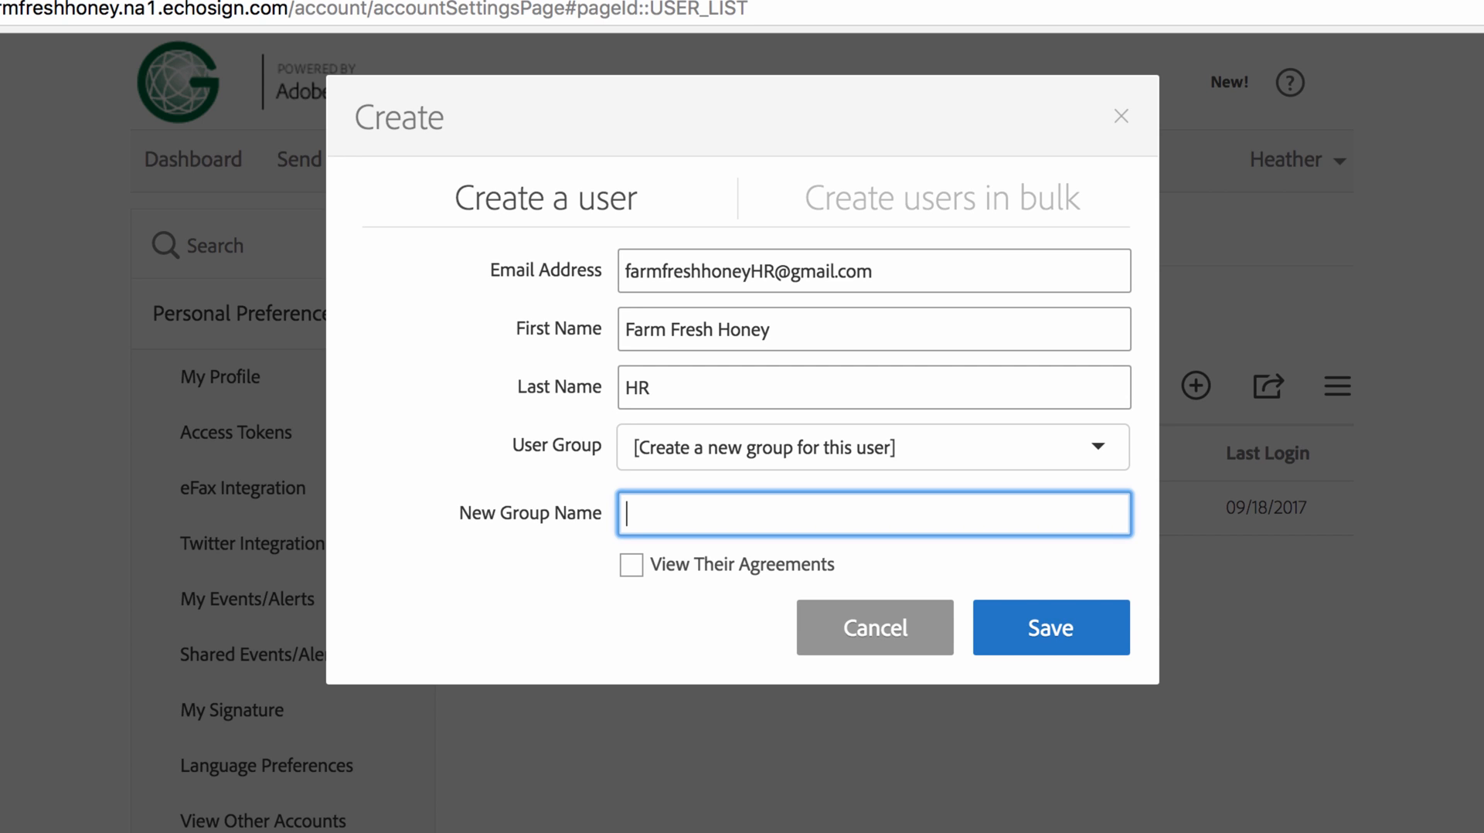
{"action": "type", "text": "Workday"}
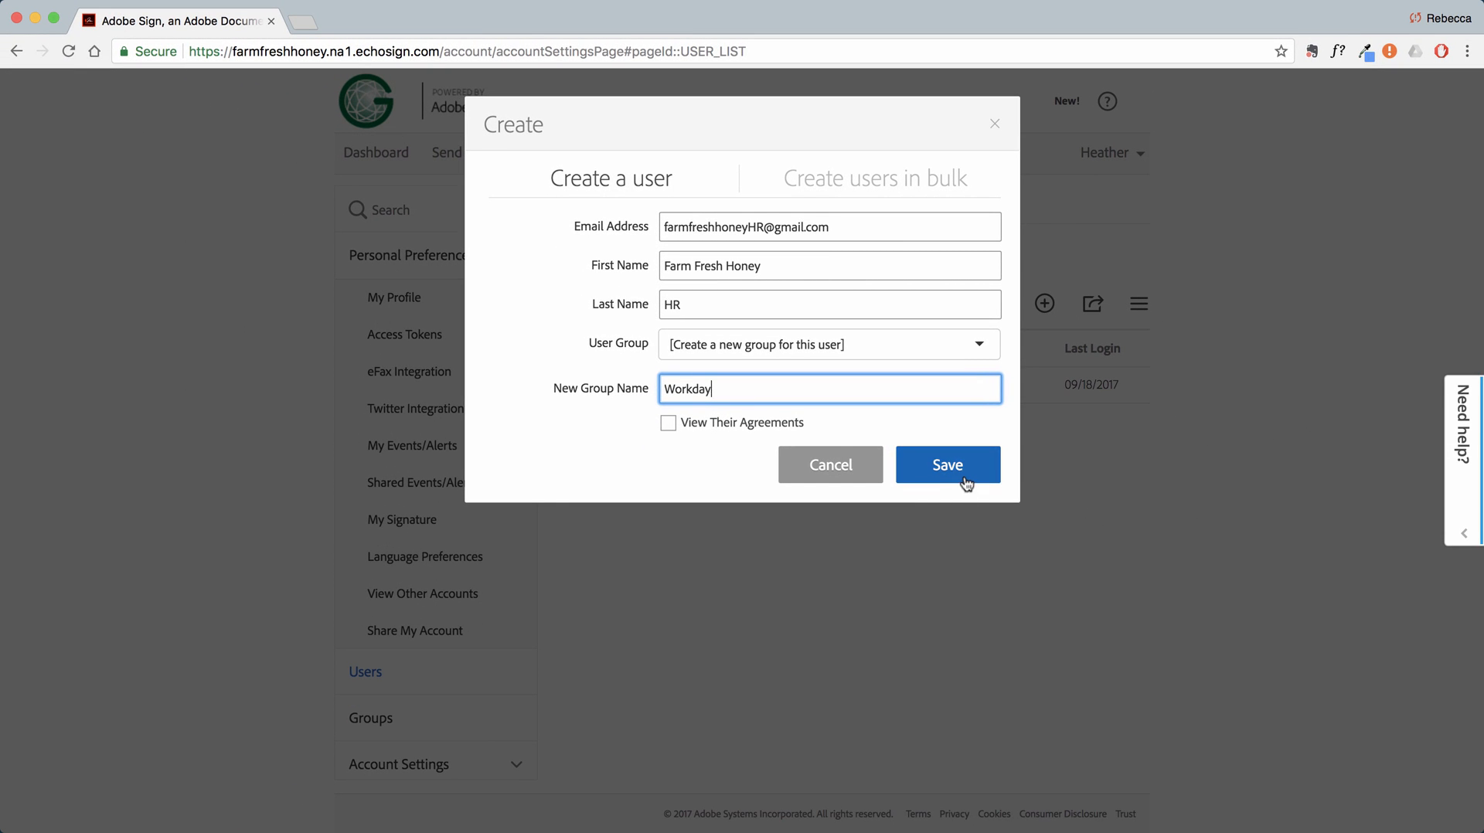
{"action": "left_click", "coordinate": [945, 463]}
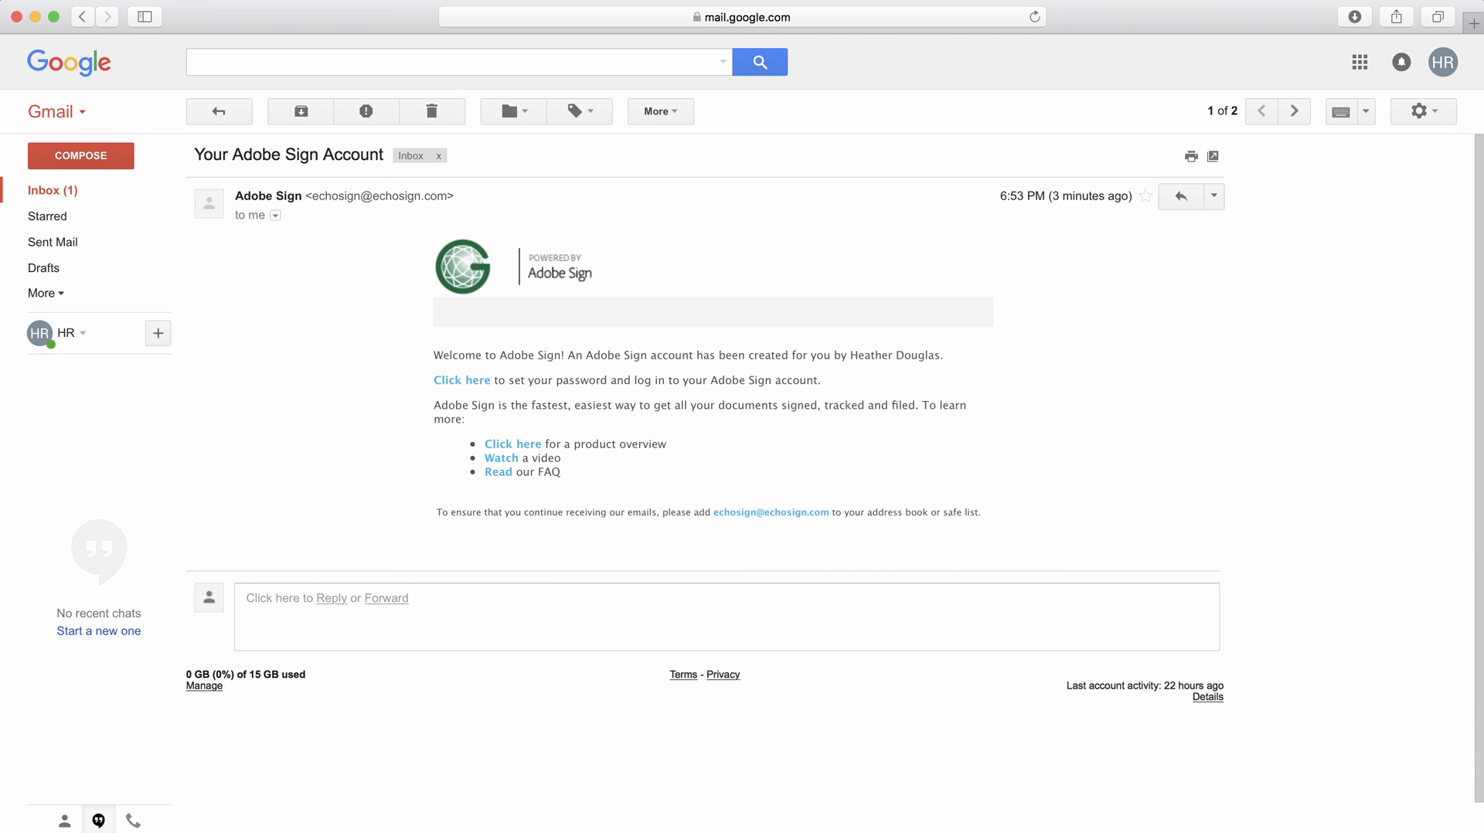
Follow the welcome email link, set the HR account password and decline browser password saving
{"action": "left_click", "coordinate": [461, 380]}
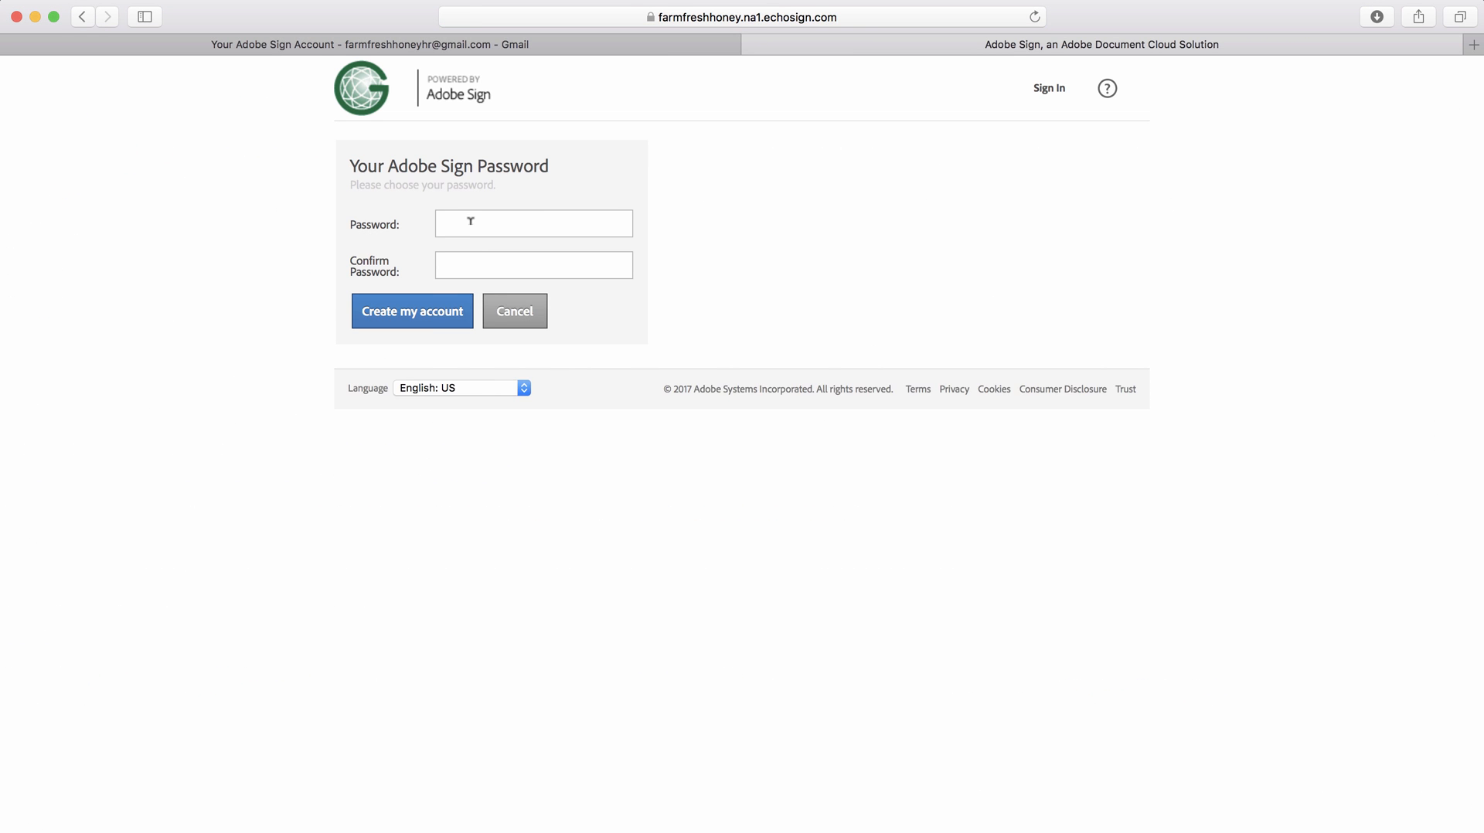
{"action": "left_click", "coordinate": [533, 264]}
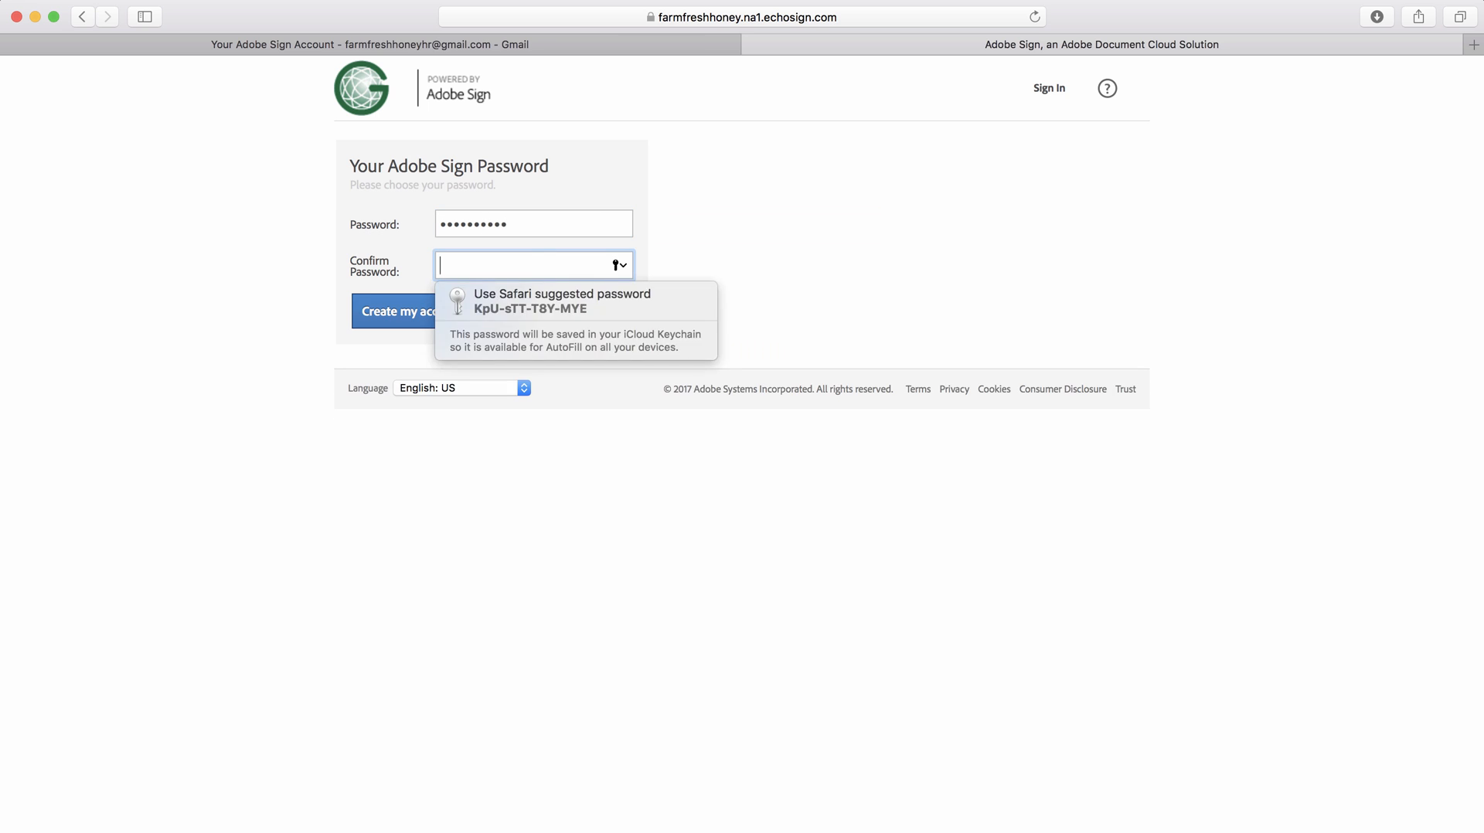
{"action": "left_click", "coordinate": [405, 311]}
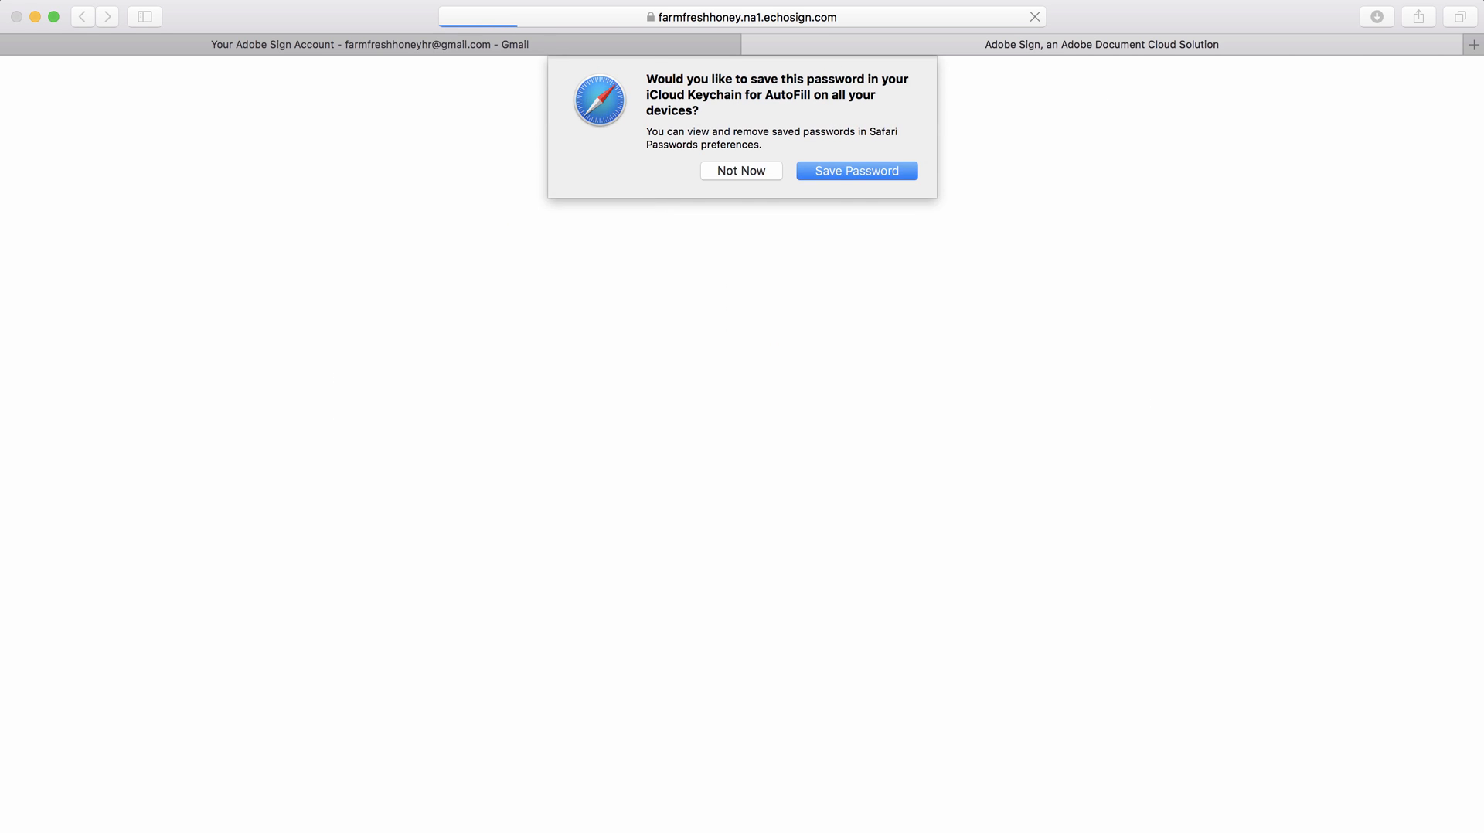
{"action": "left_click", "coordinate": [741, 172]}
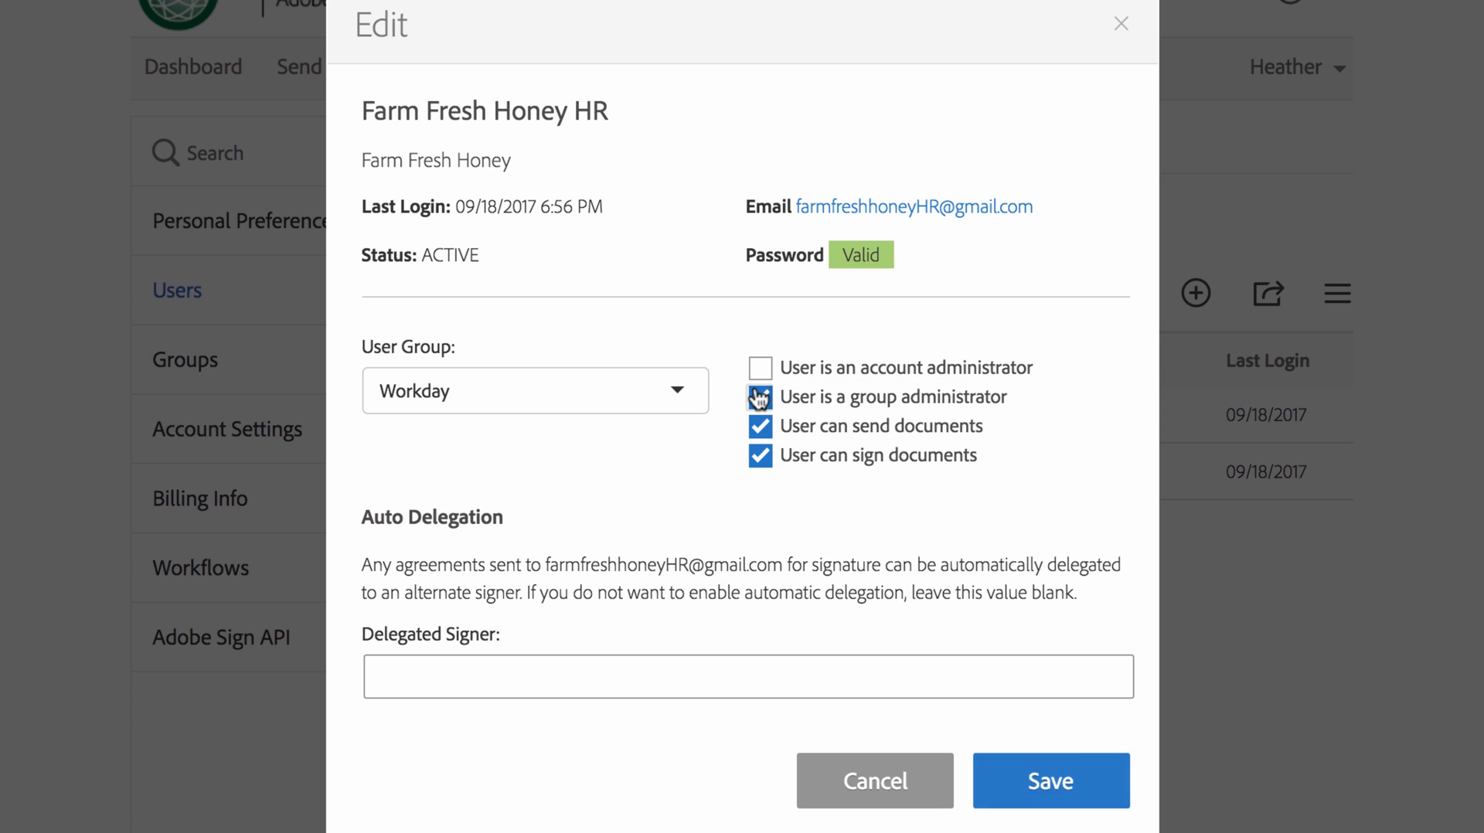
Tick 'User is a group administrator' for the Workday group and save
{"action": "left_click", "coordinate": [761, 397]}
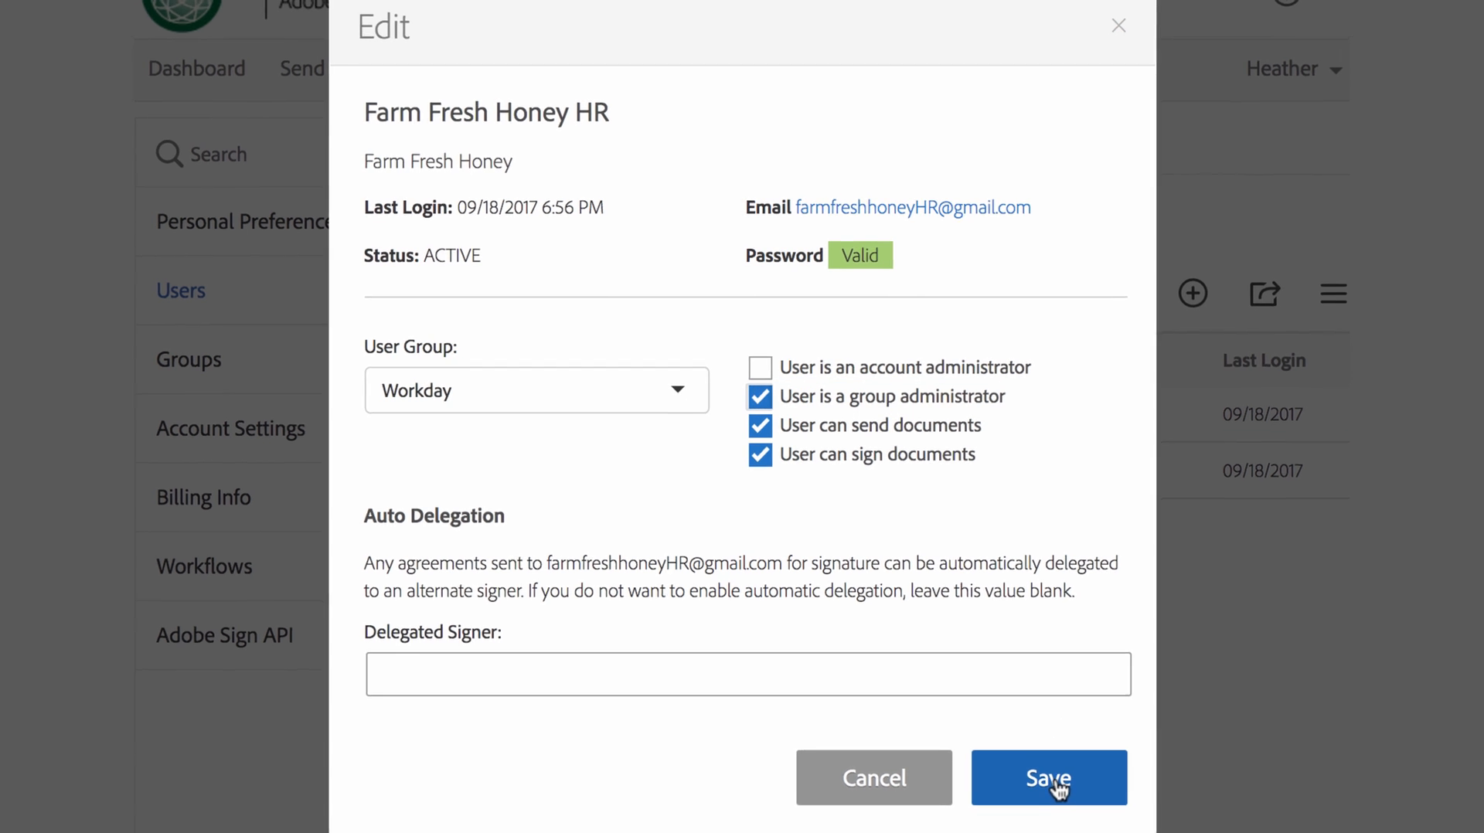
{"action": "left_click", "coordinate": [1047, 778]}
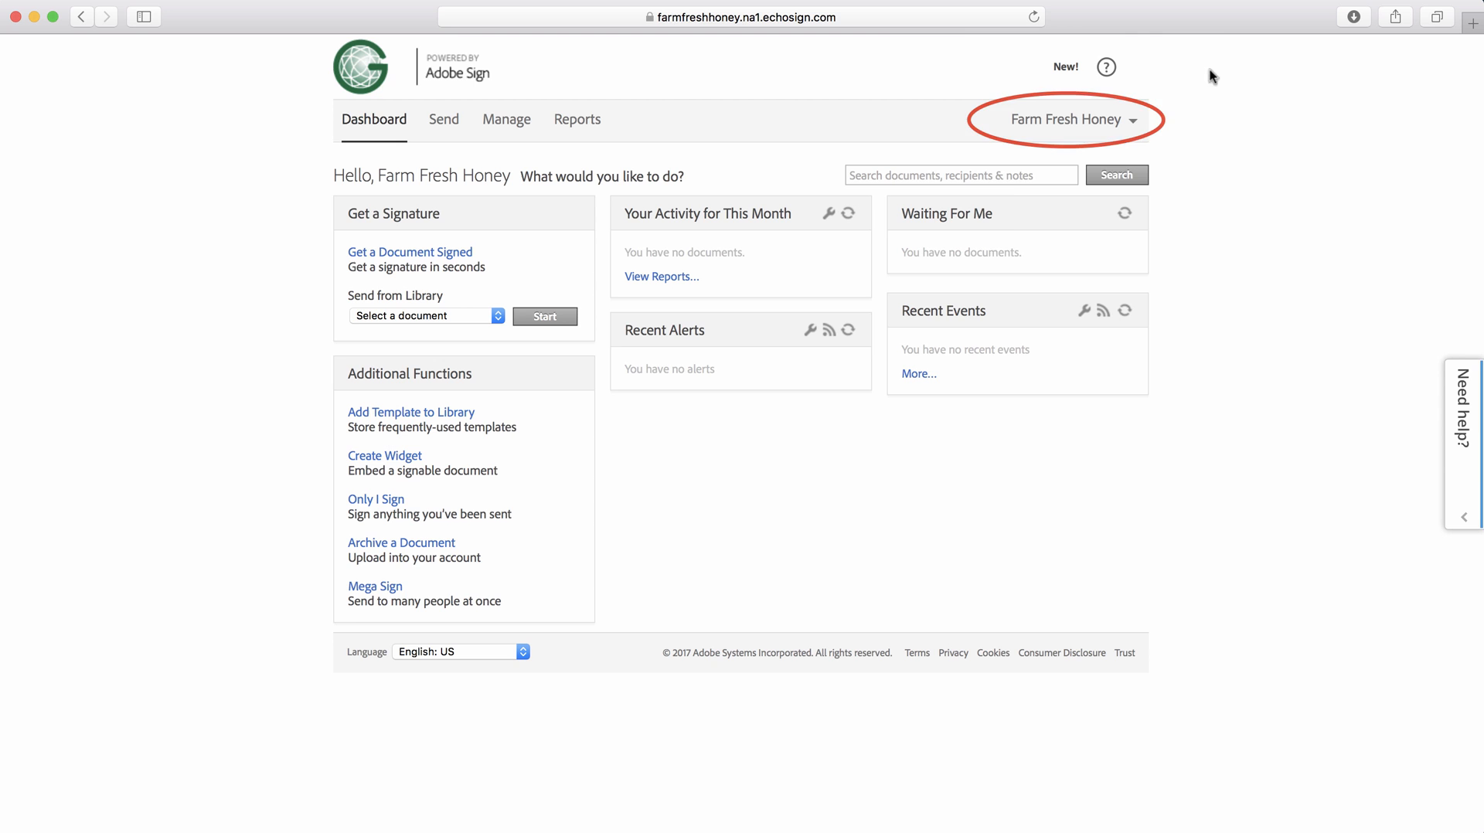
From My Profile, go to Access Tokens and start a new integration key
{"action": "left_click", "coordinate": [1064, 119]}
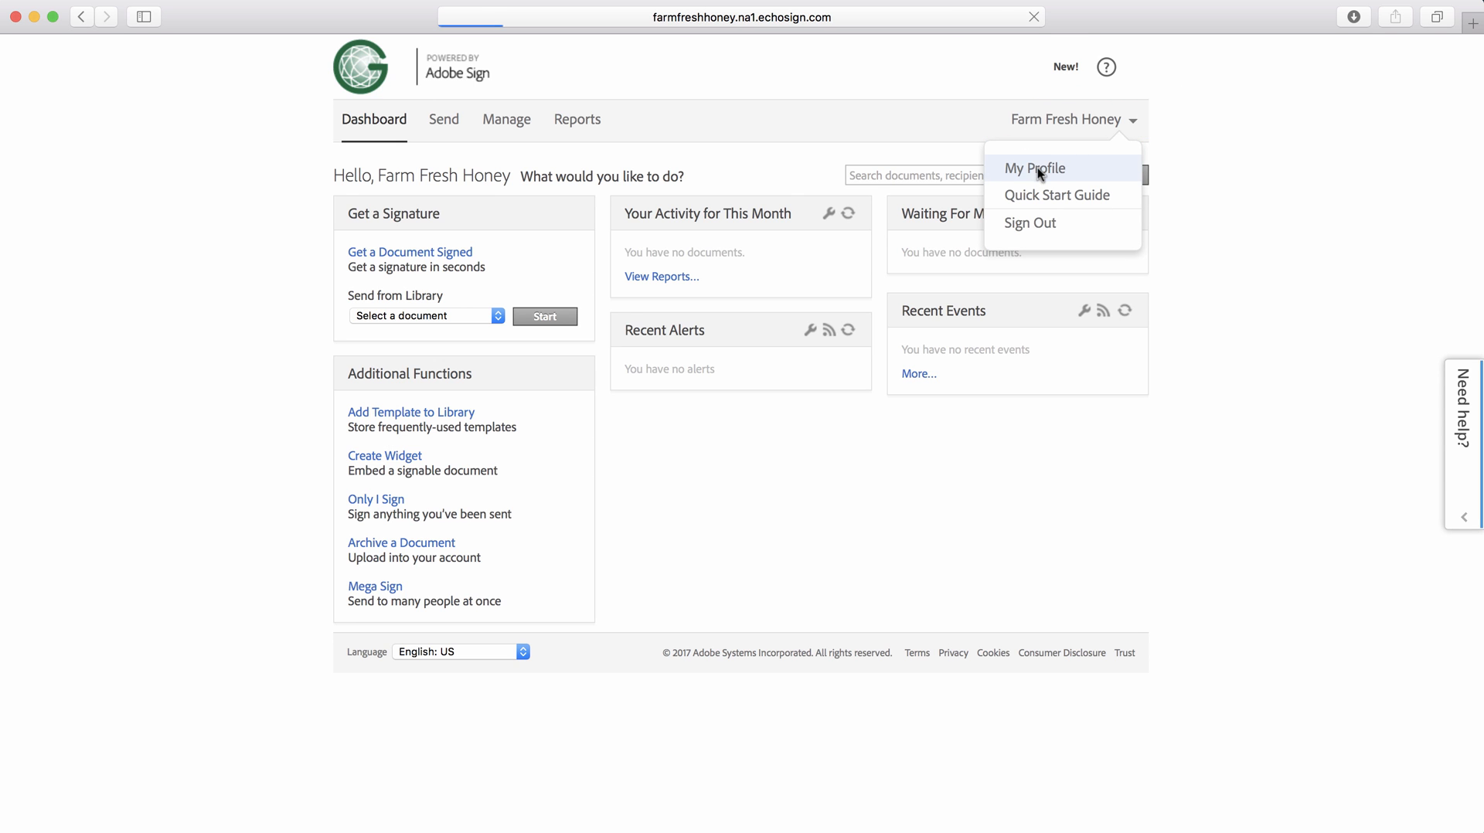
{"action": "left_click", "coordinate": [1034, 167]}
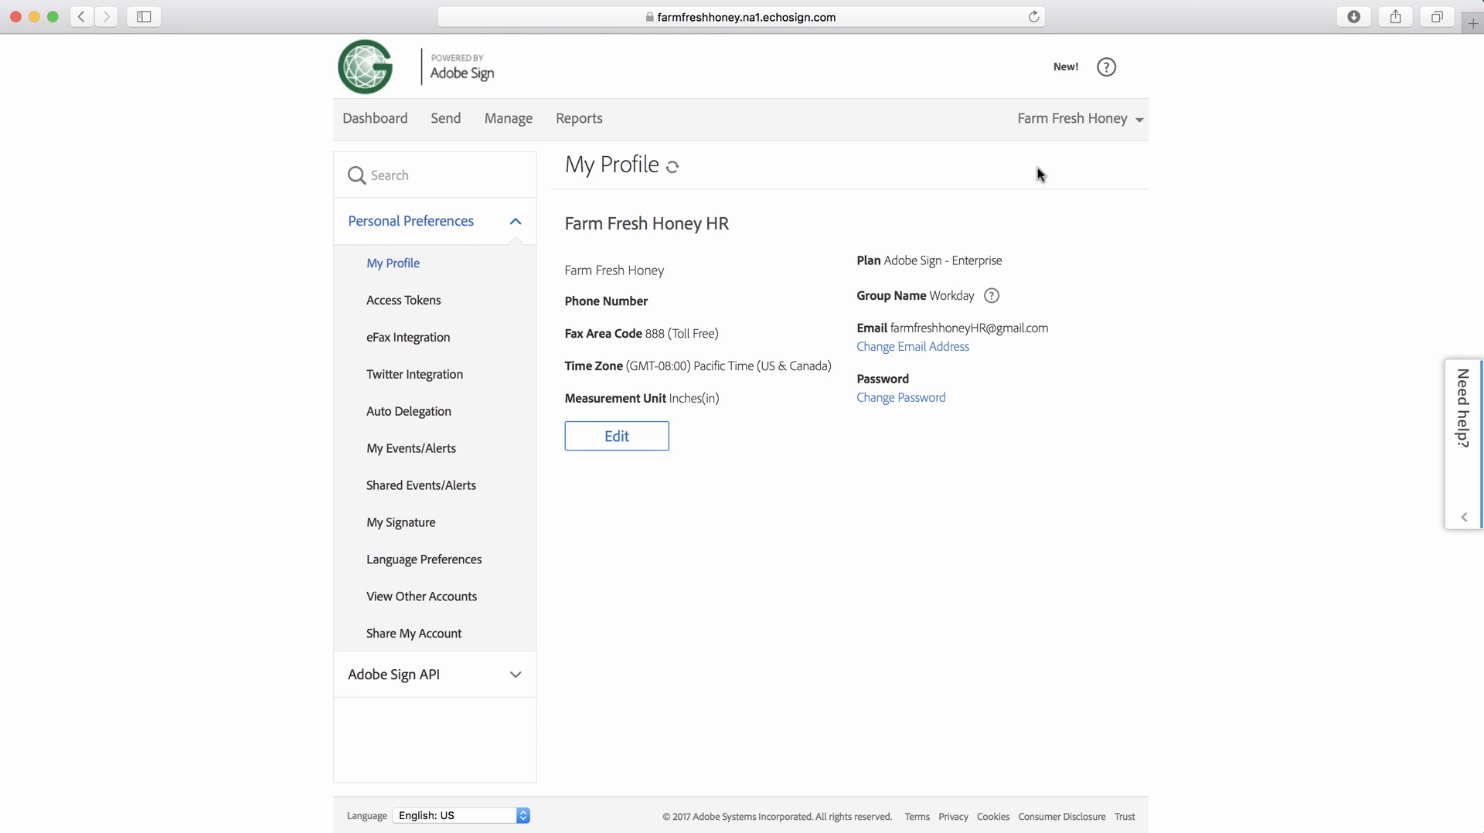
{"action": "left_click", "coordinate": [403, 300]}
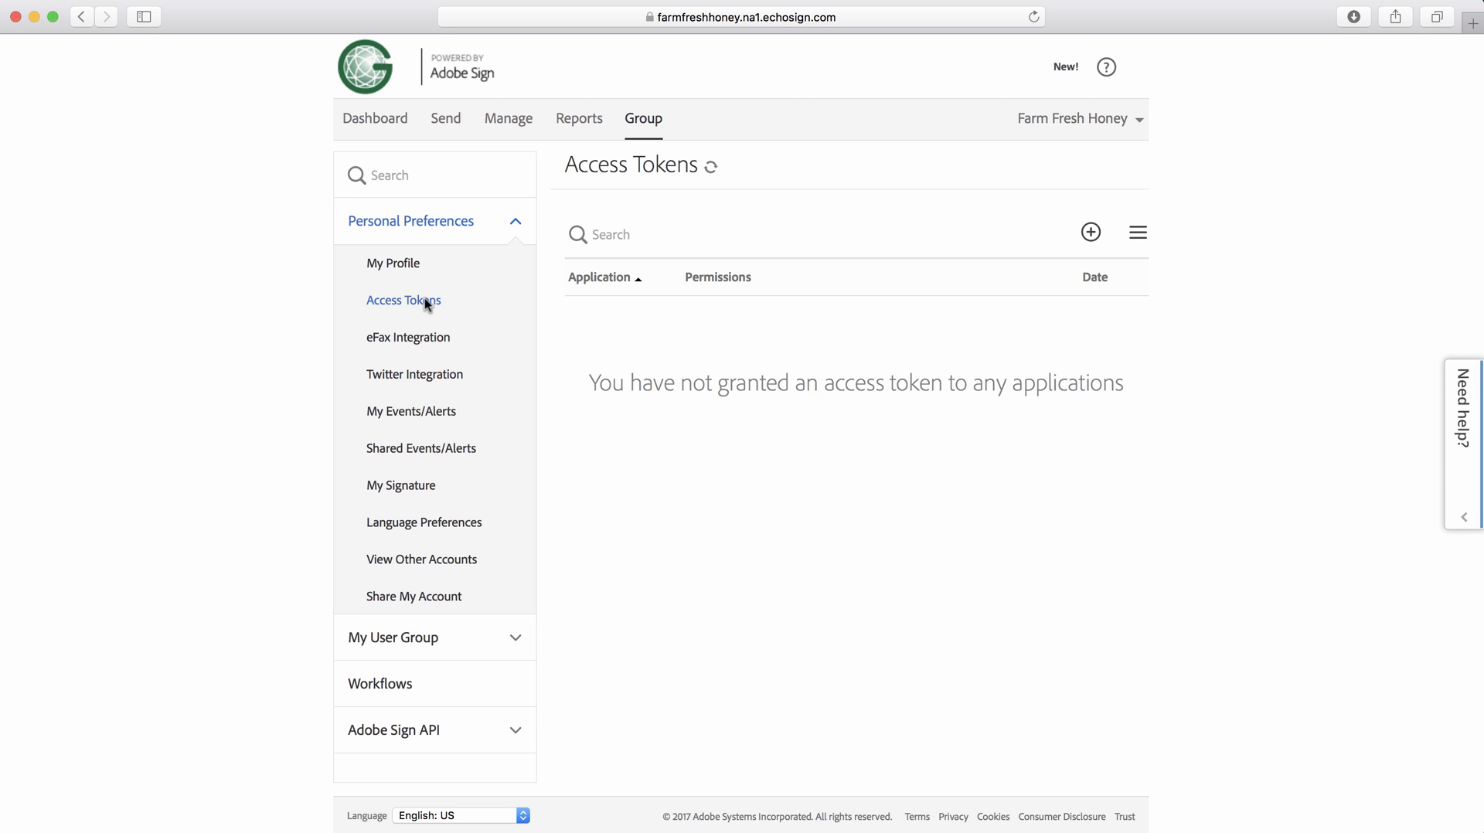
{"action": "mouse_move", "coordinate": [1083, 255]}
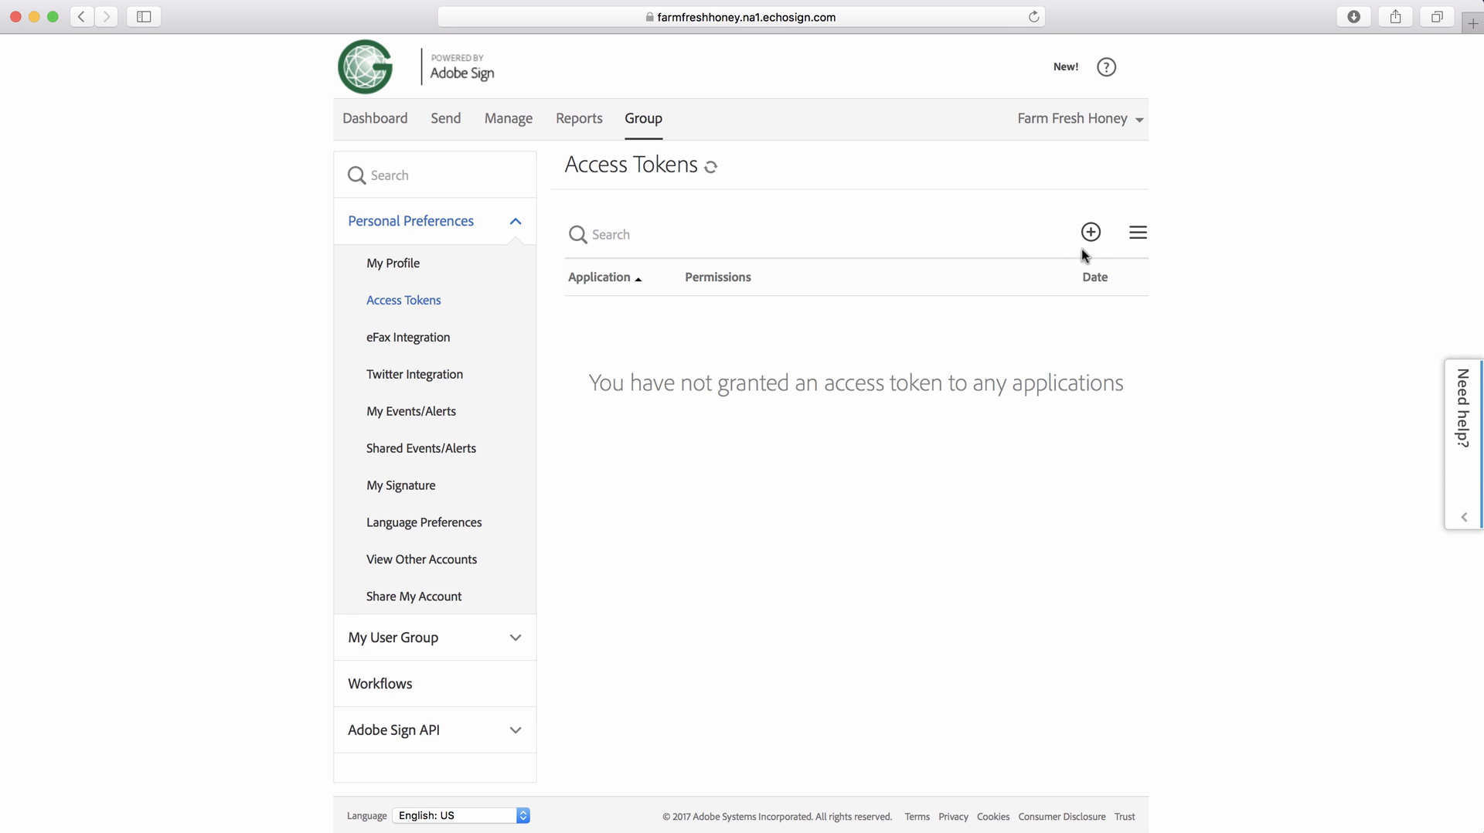
{"action": "left_click", "coordinate": [1090, 232]}
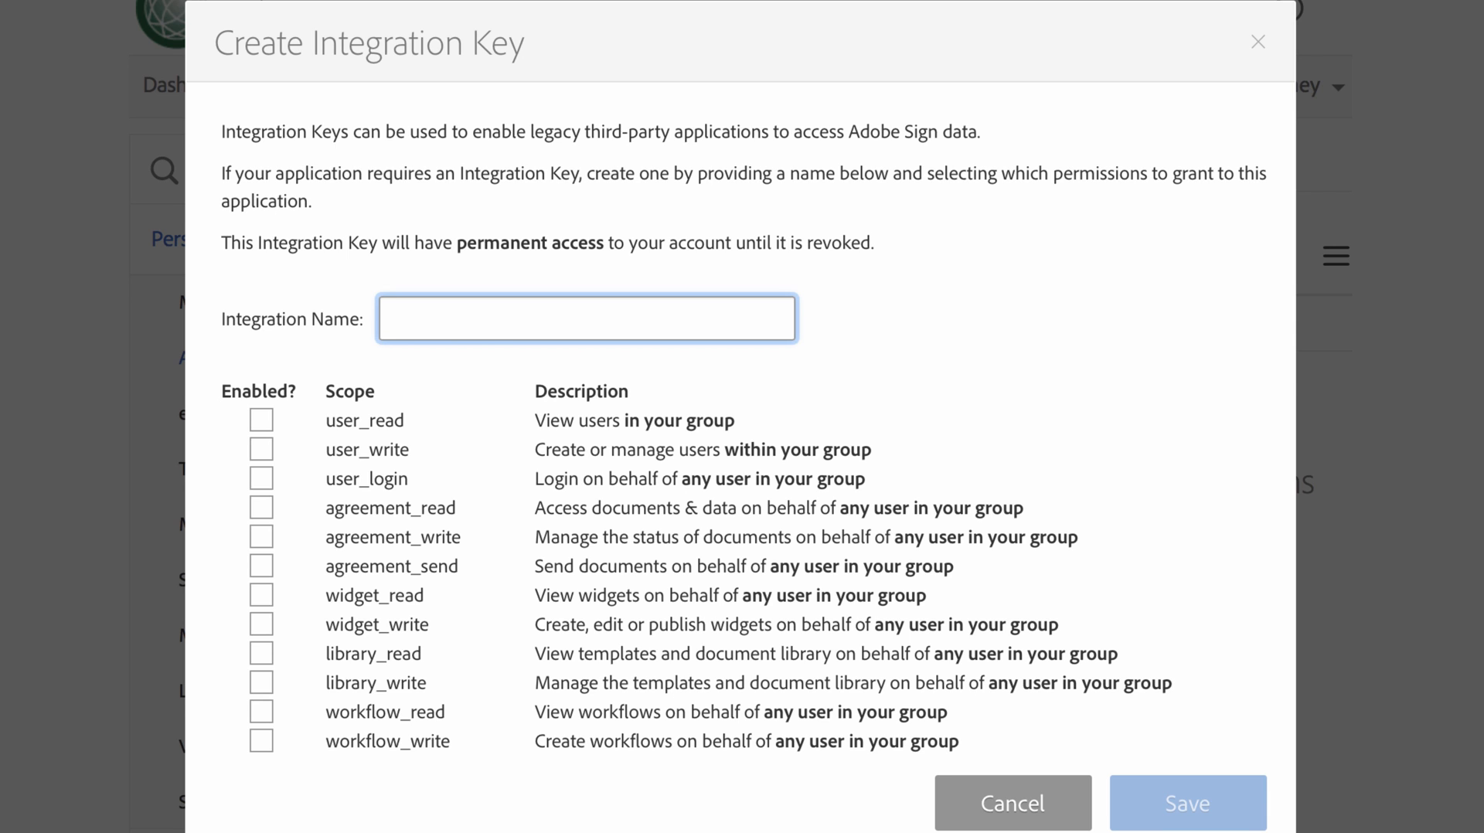
Name the key Workday, grant agreement, widget_read and library_read permissions, and save it
{"action": "type", "text": "W"}
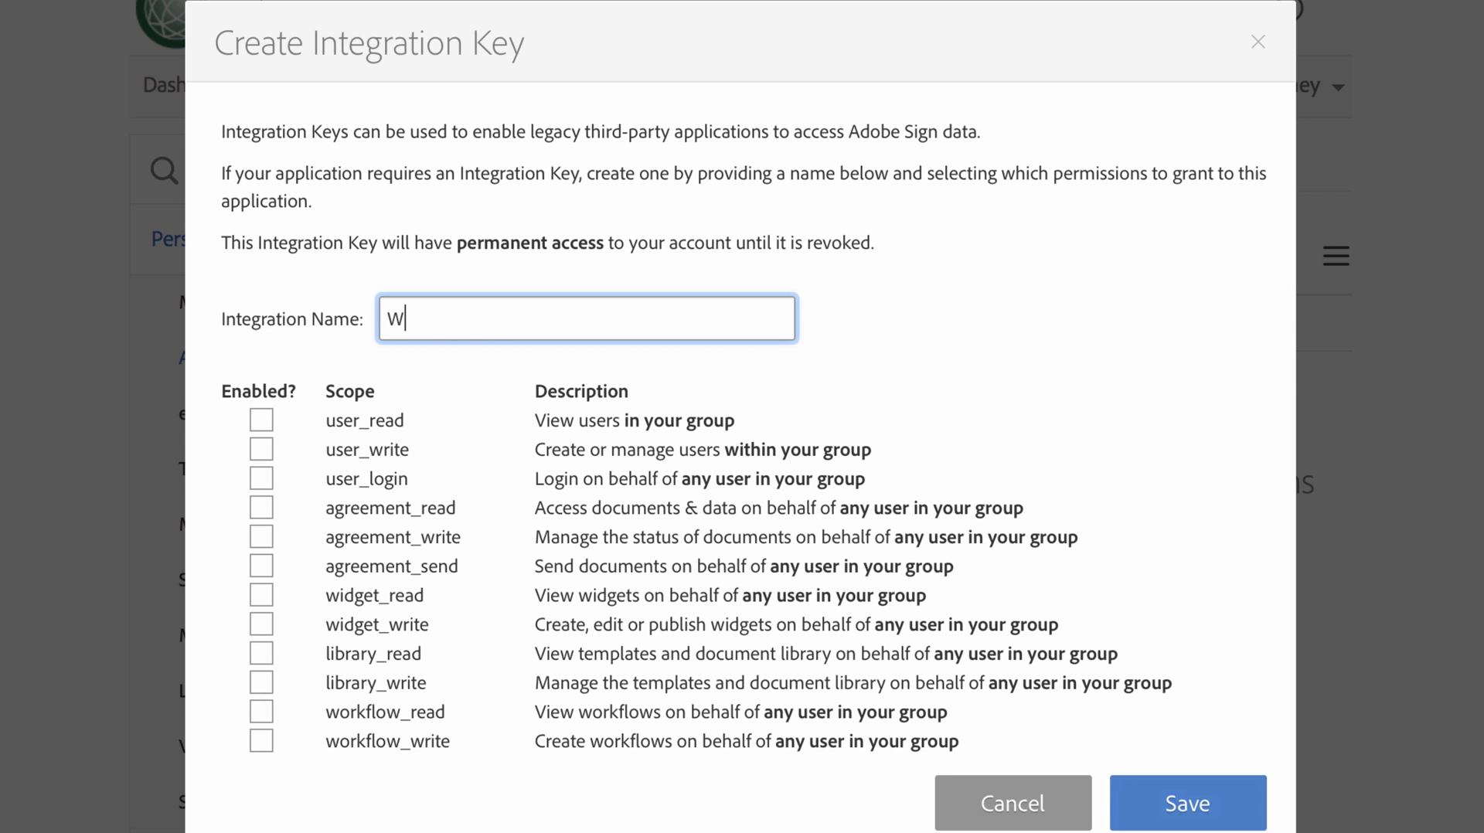
{"action": "type", "text": "orkday"}
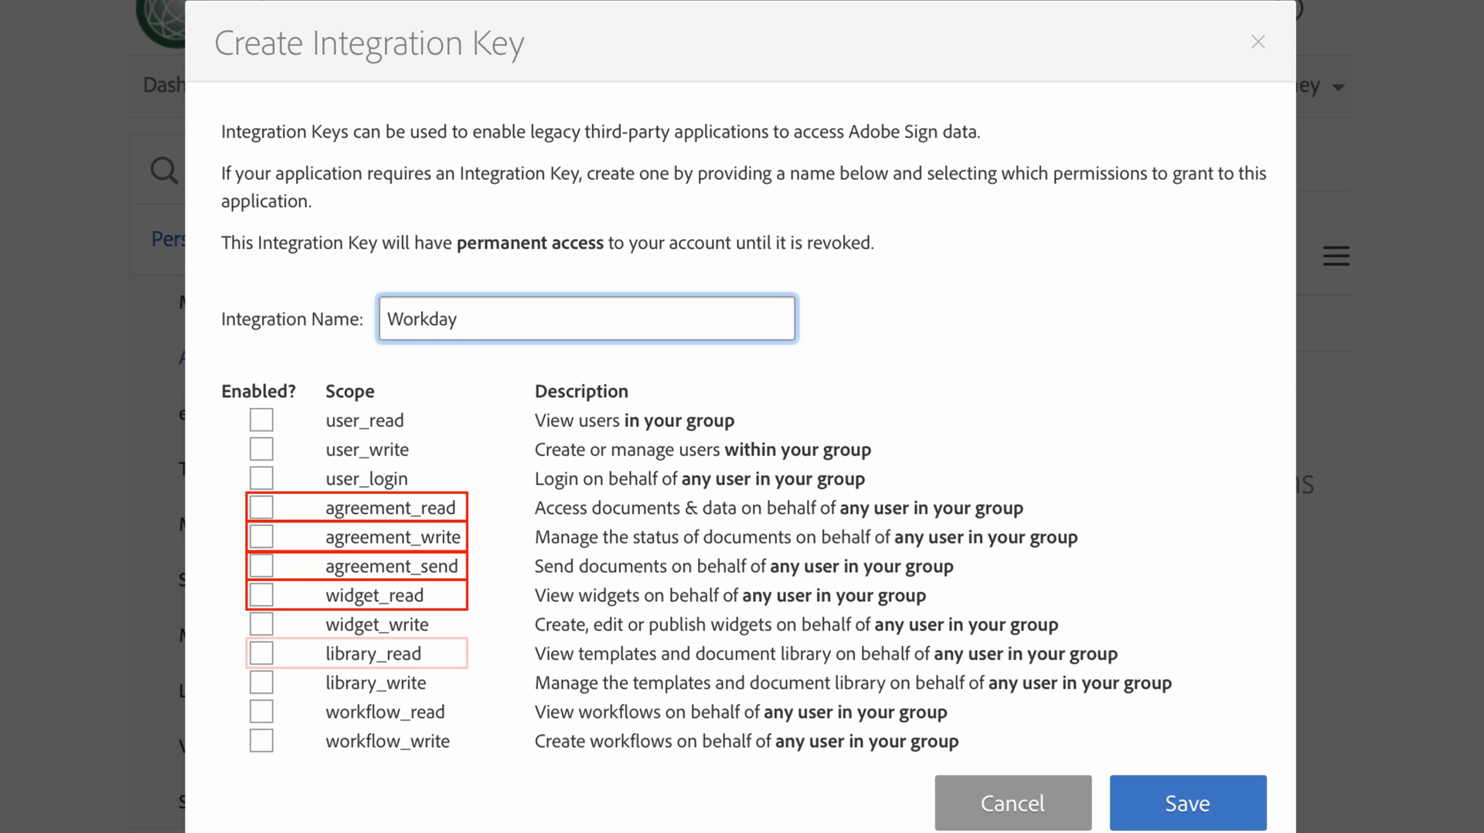
{"action": "left_click", "coordinate": [261, 507]}
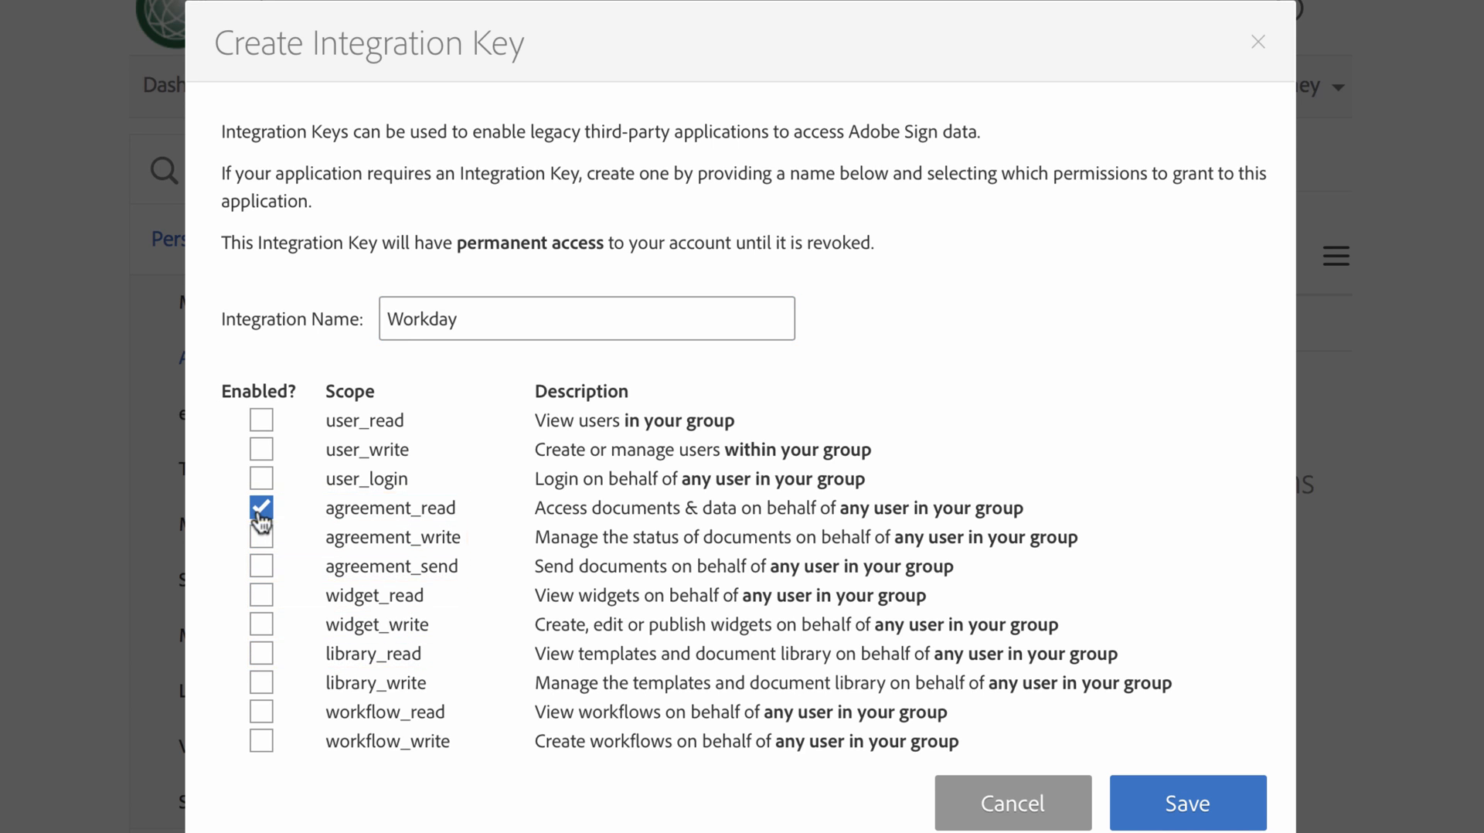
{"action": "left_click", "coordinate": [261, 595]}
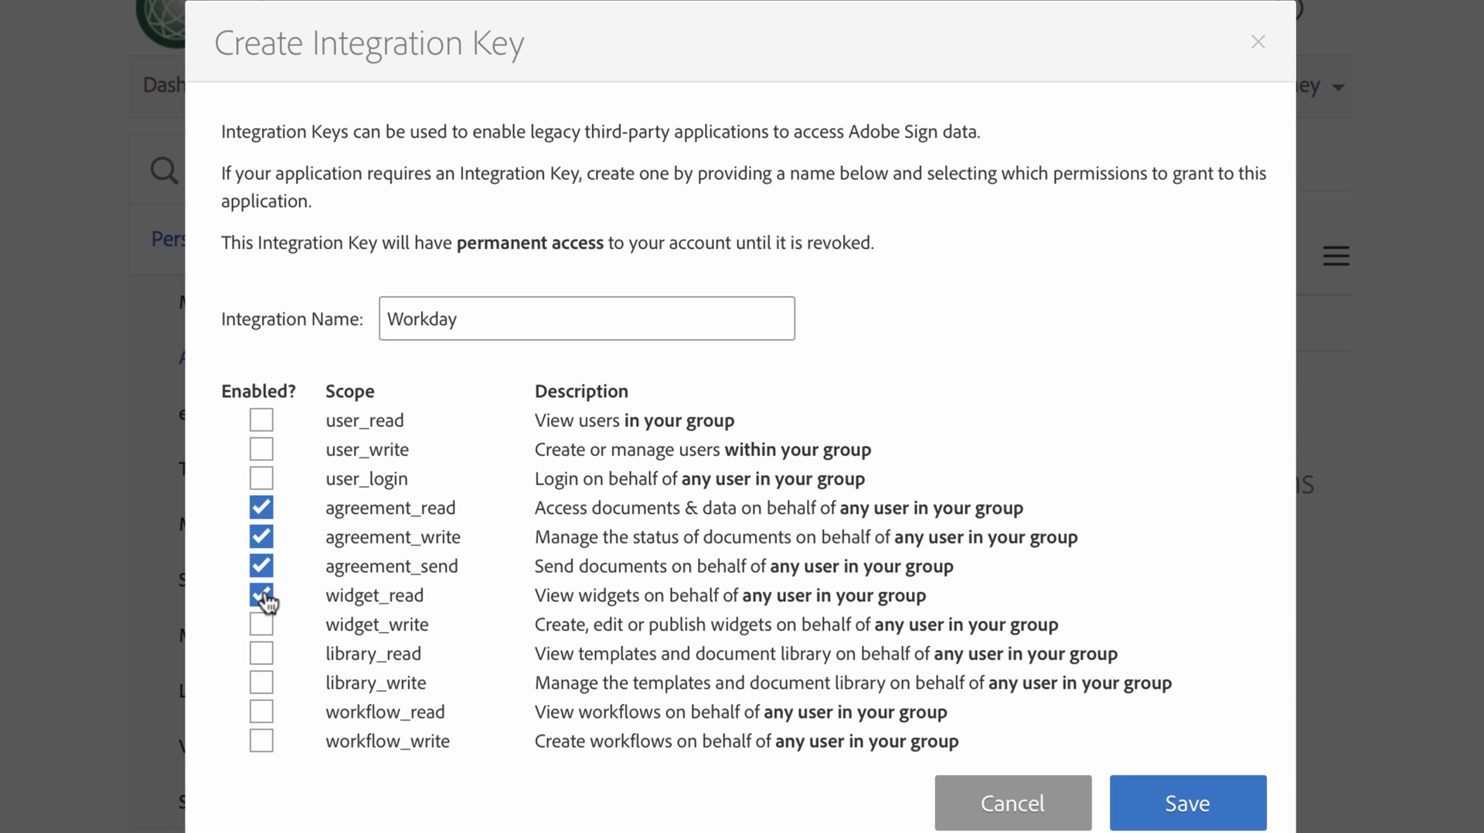
{"action": "left_click", "coordinate": [261, 654]}
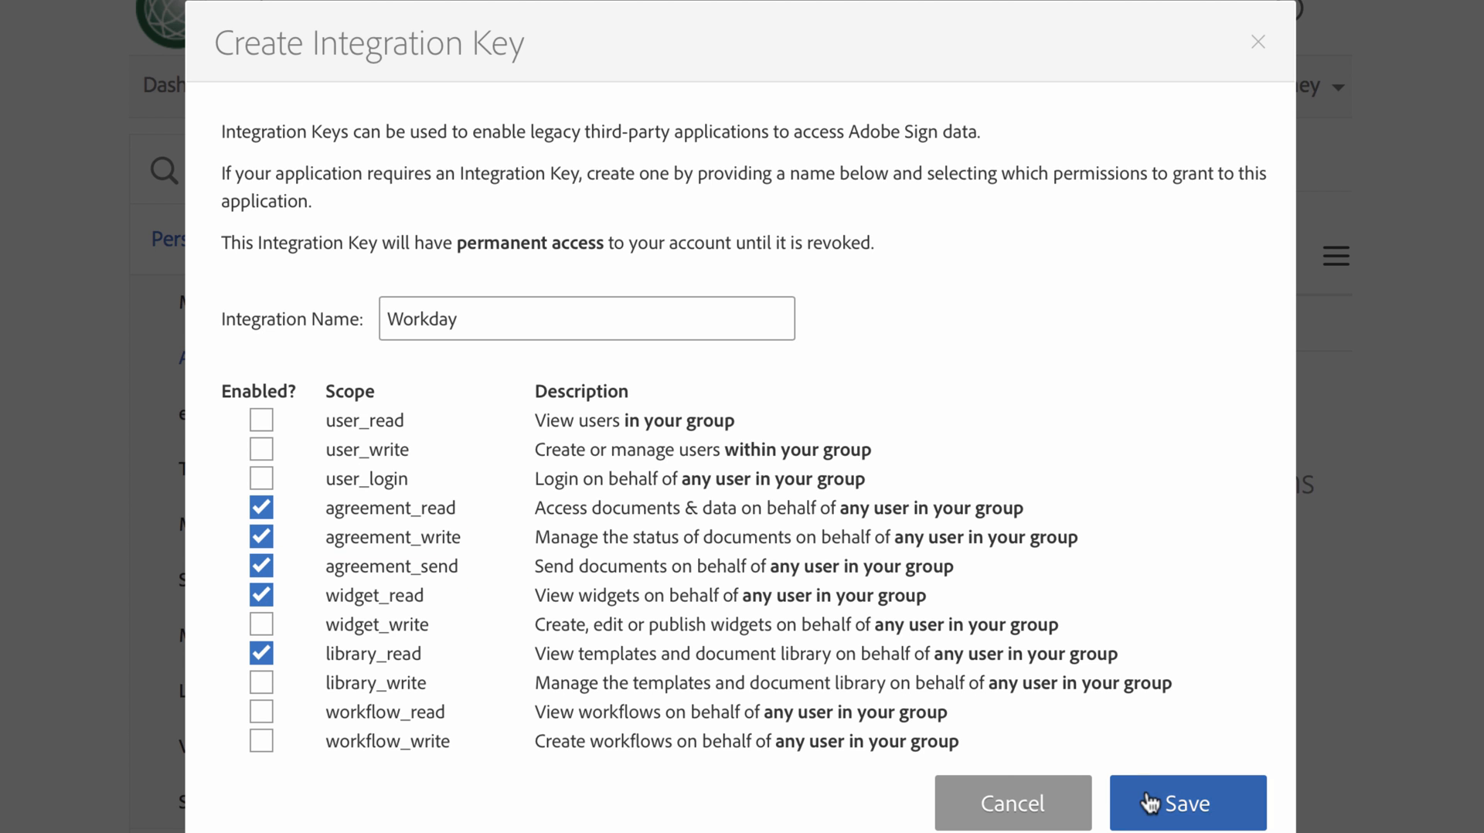
{"action": "left_click", "coordinate": [1187, 802]}
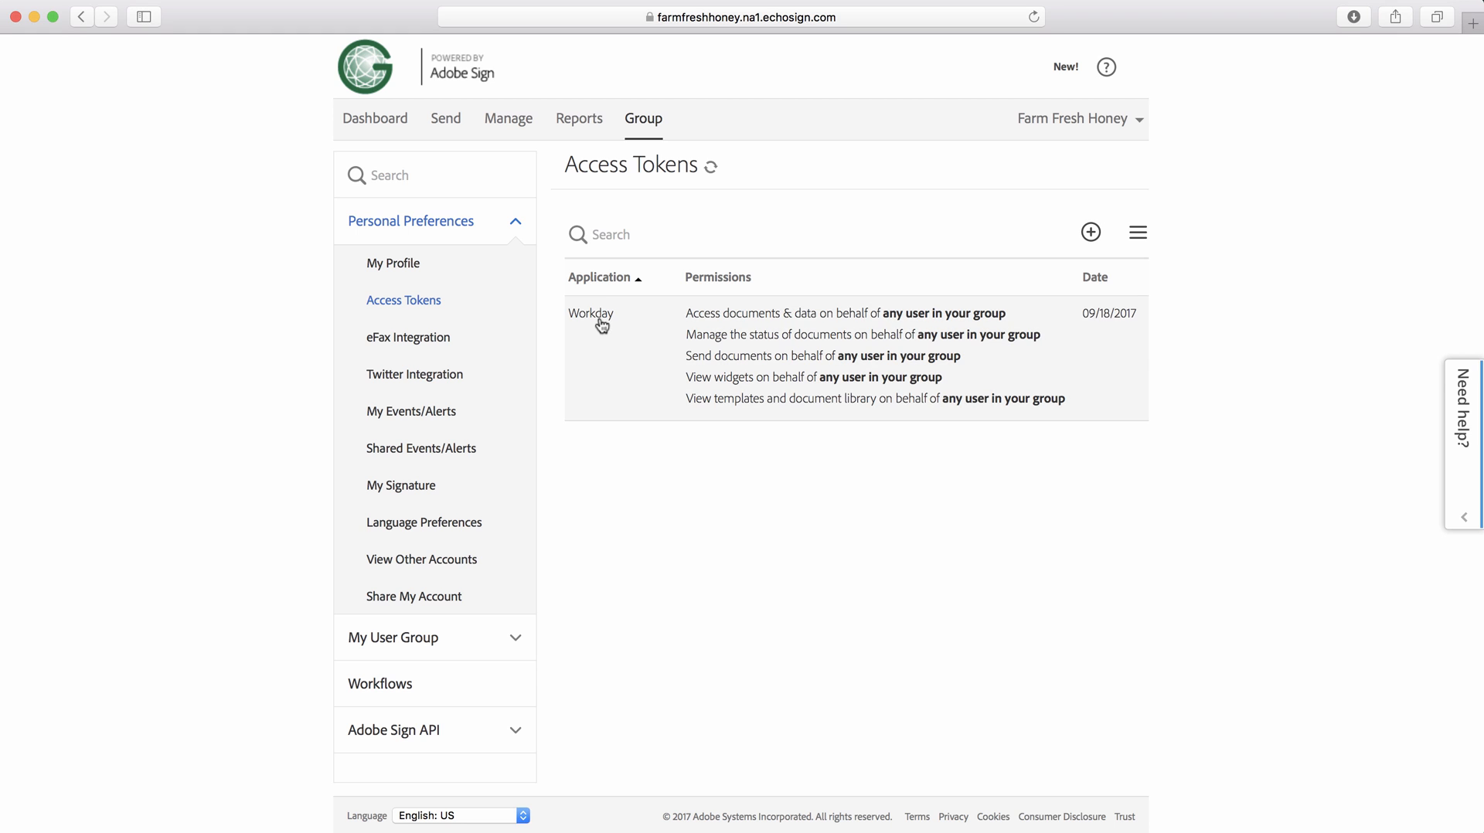
Reveal the Workday integration key, select and copy its full text, then dismiss the window
{"action": "left_click", "coordinate": [589, 314]}
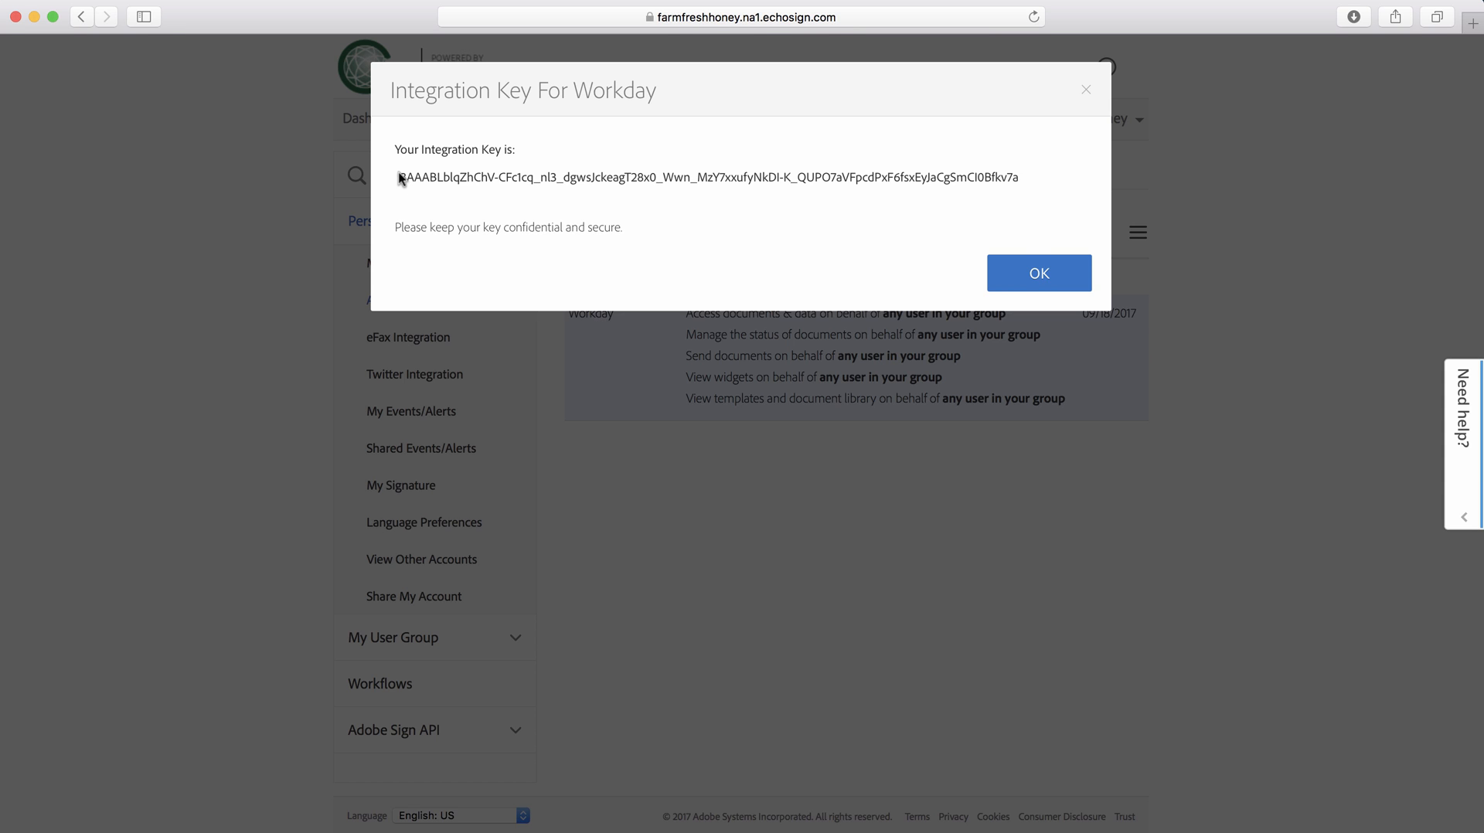
{"action": "left_click_drag", "start_coordinate": [400, 178], "coordinate": [1020, 178]}
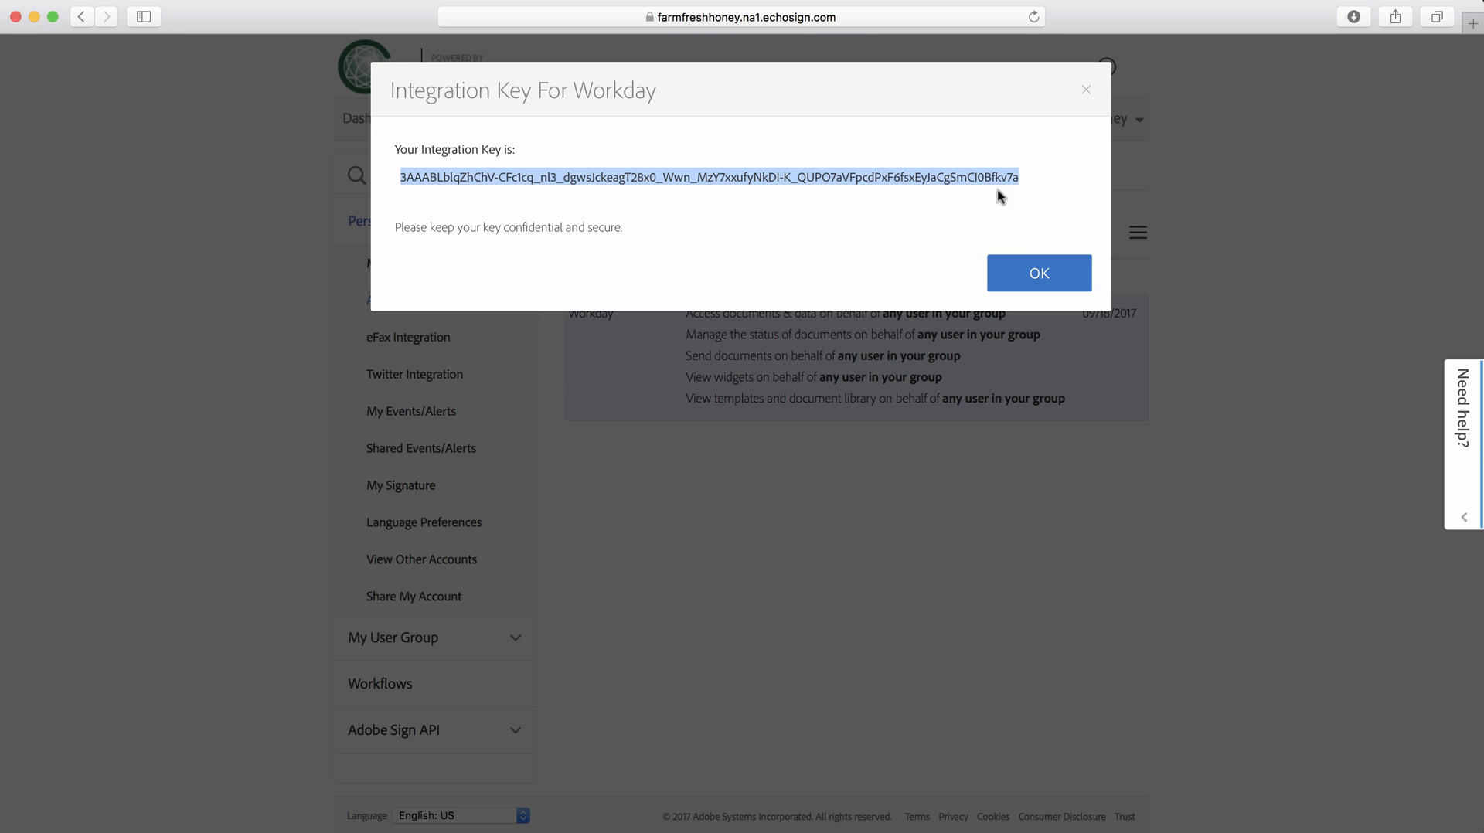
{"action": "left_click", "coordinate": [1038, 272]}
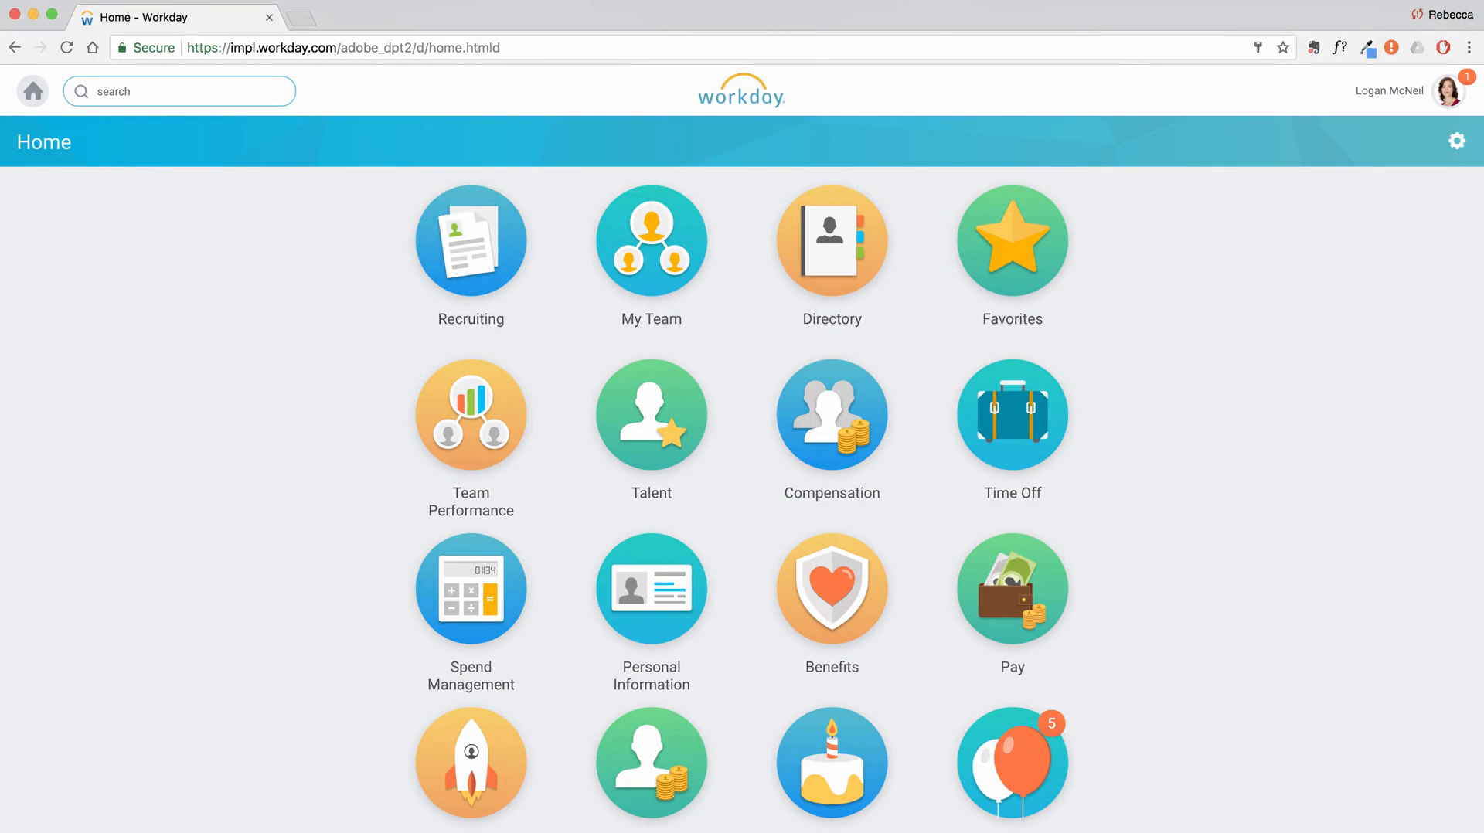
Search Edit Tenant Setup and go to the Business Processes eSignature Configuration section
{"action": "type", "text": "Edit"}
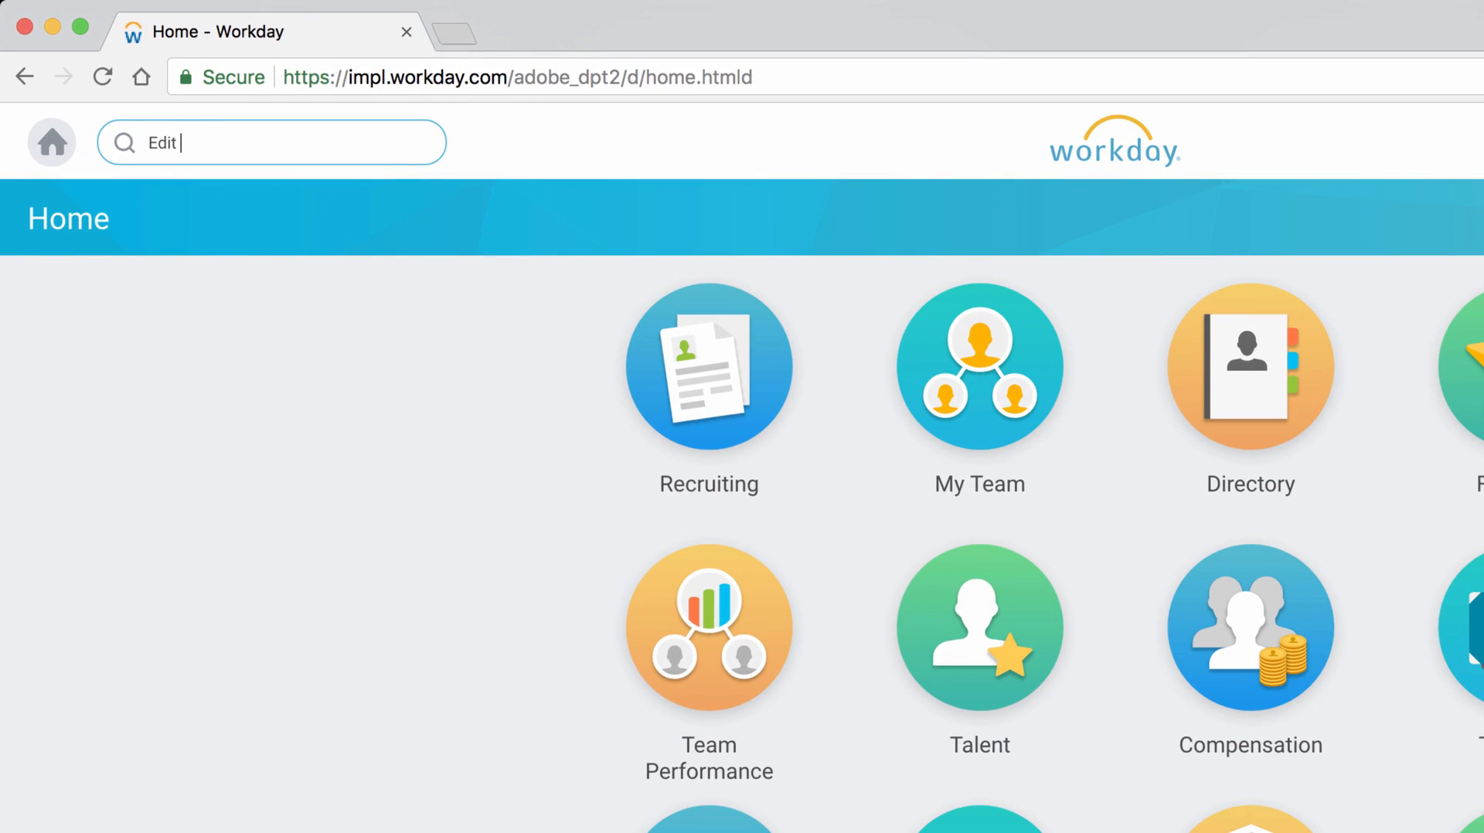
{"action": "type", "text": "Tenant Setup"}
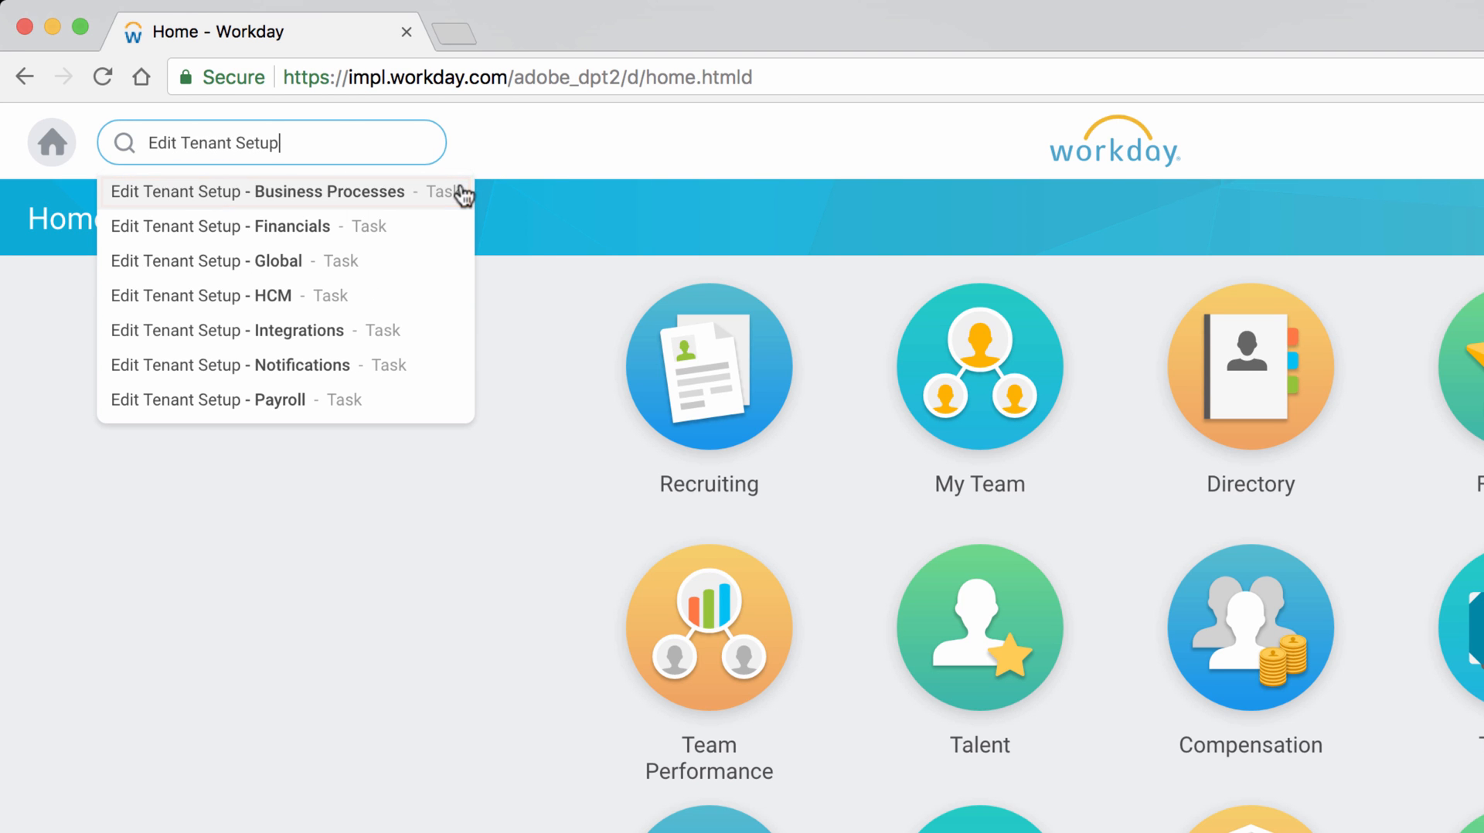
{"action": "left_click", "coordinate": [253, 192]}
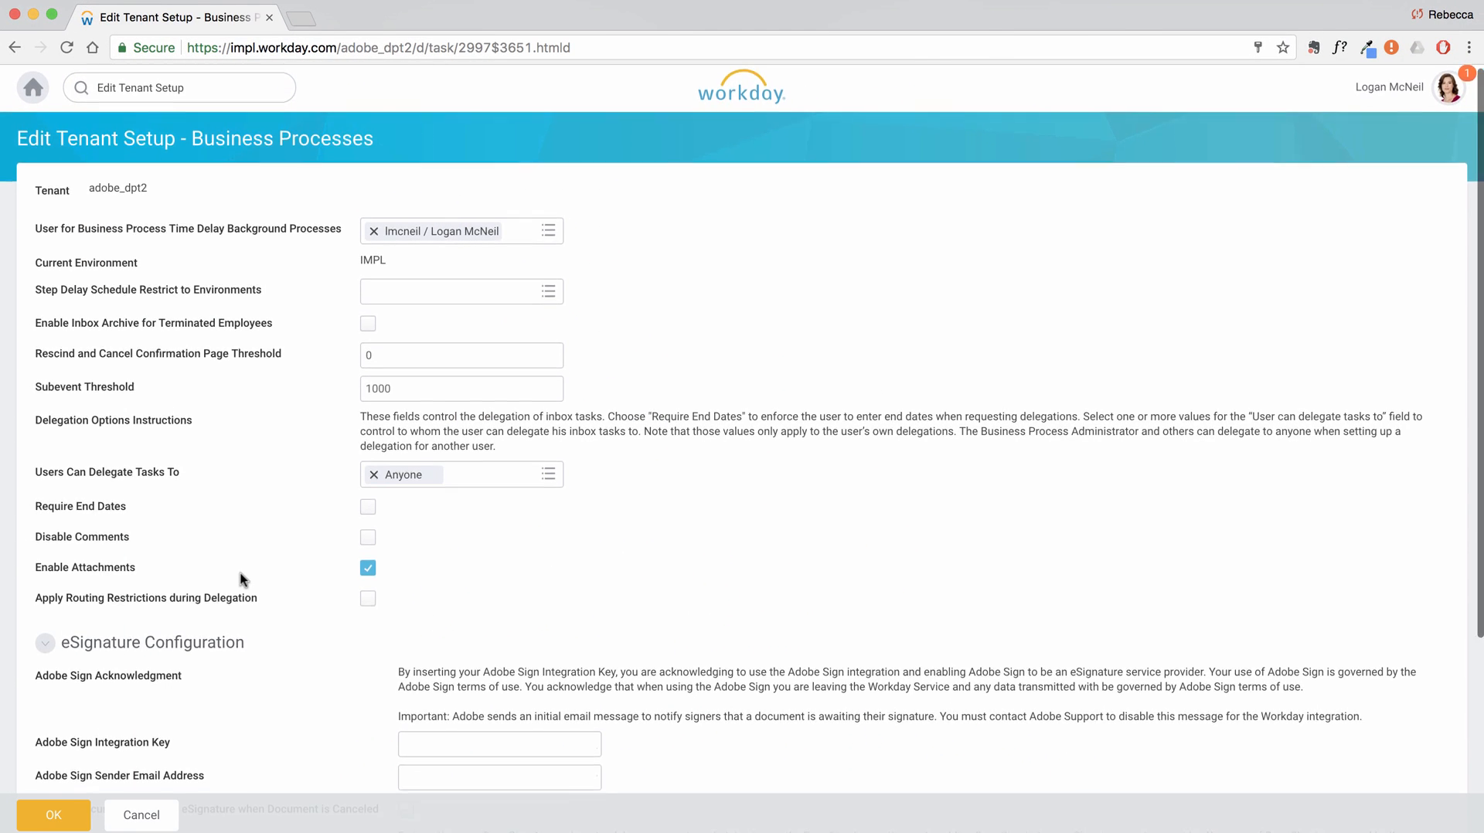
{"action": "scroll", "scroll_direction": "down", "scroll_amount": 3}
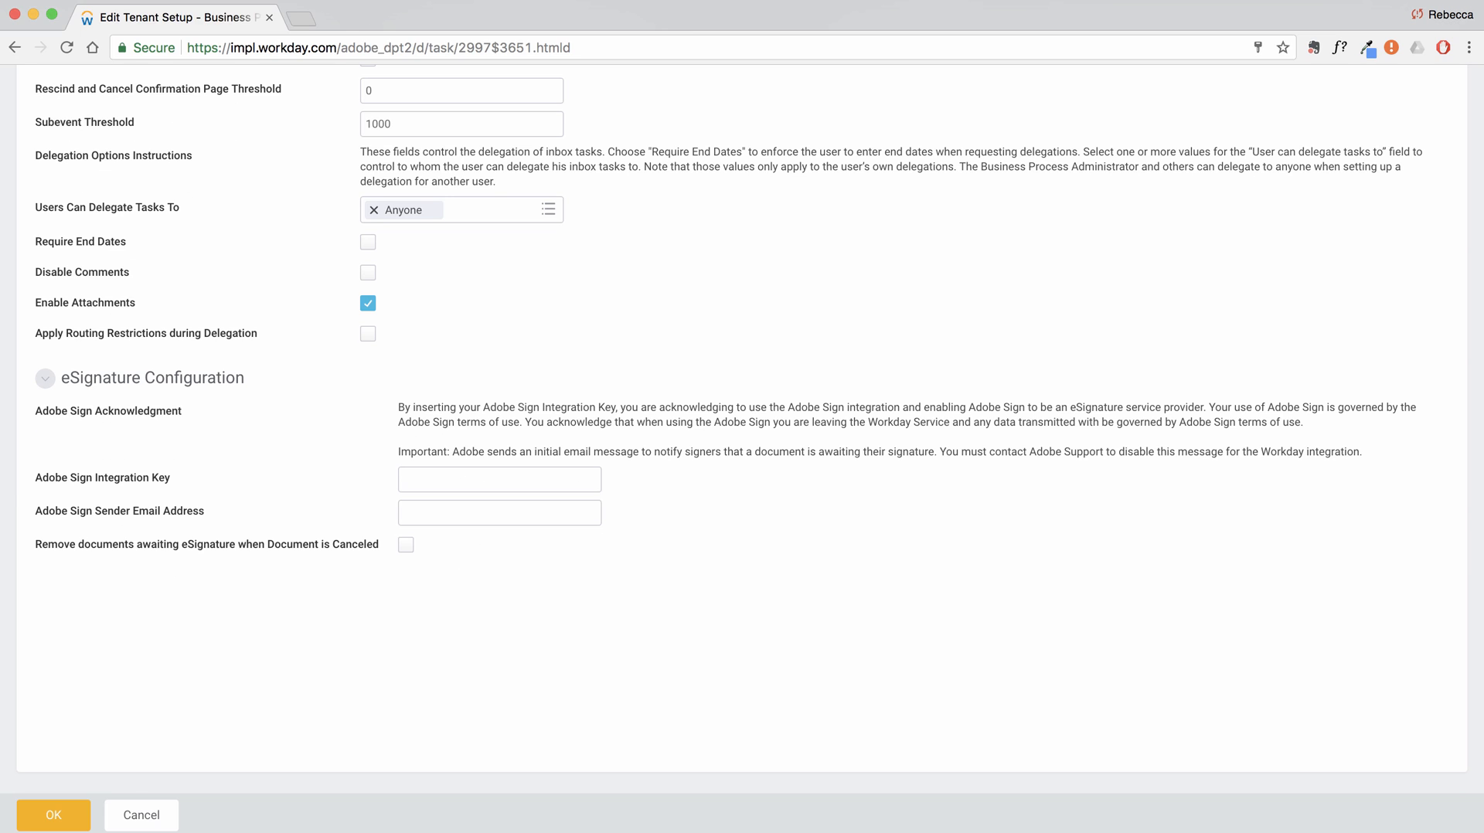
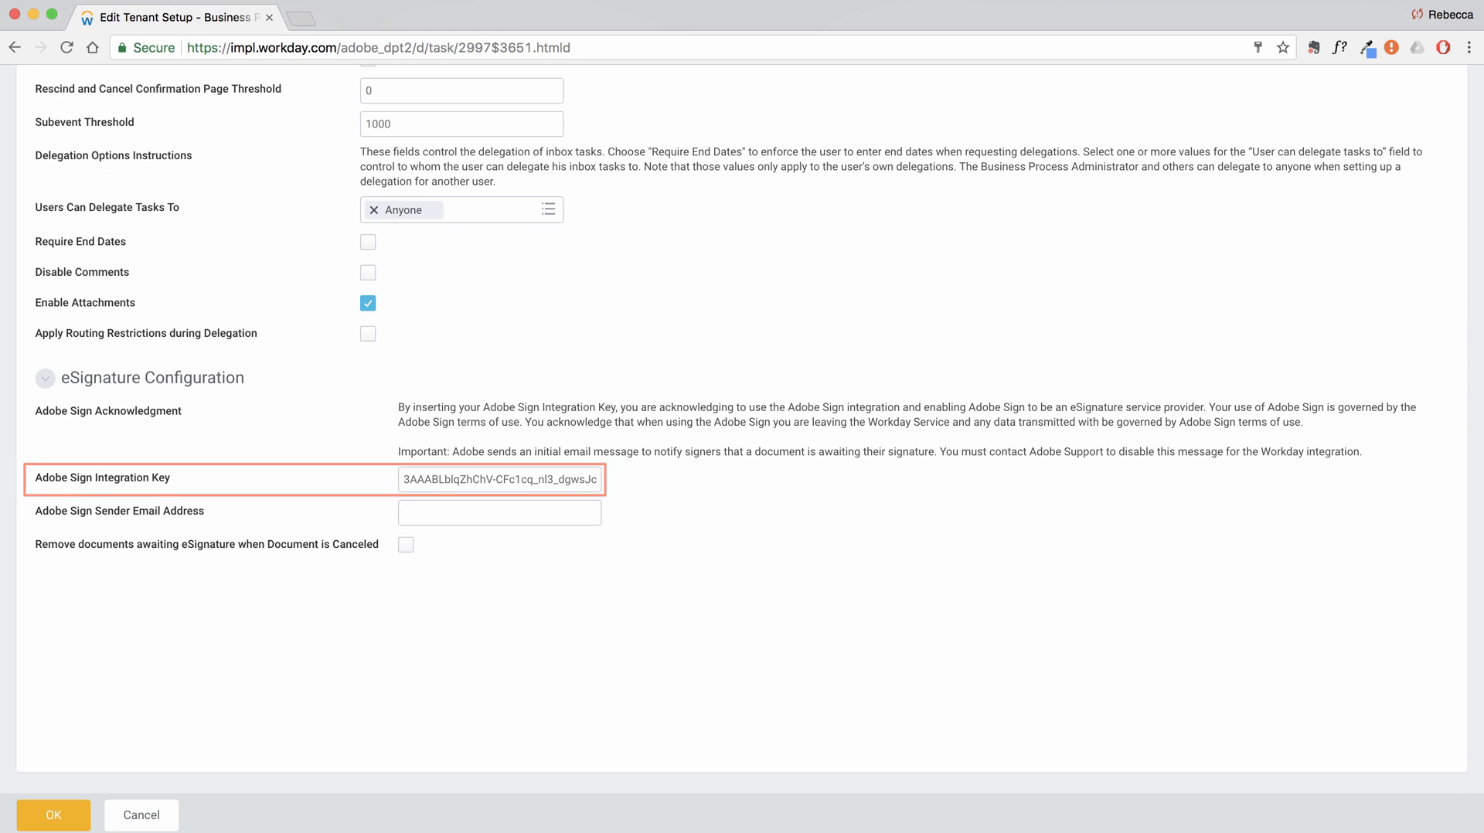
{"action": "left_click", "coordinate": [499, 512]}
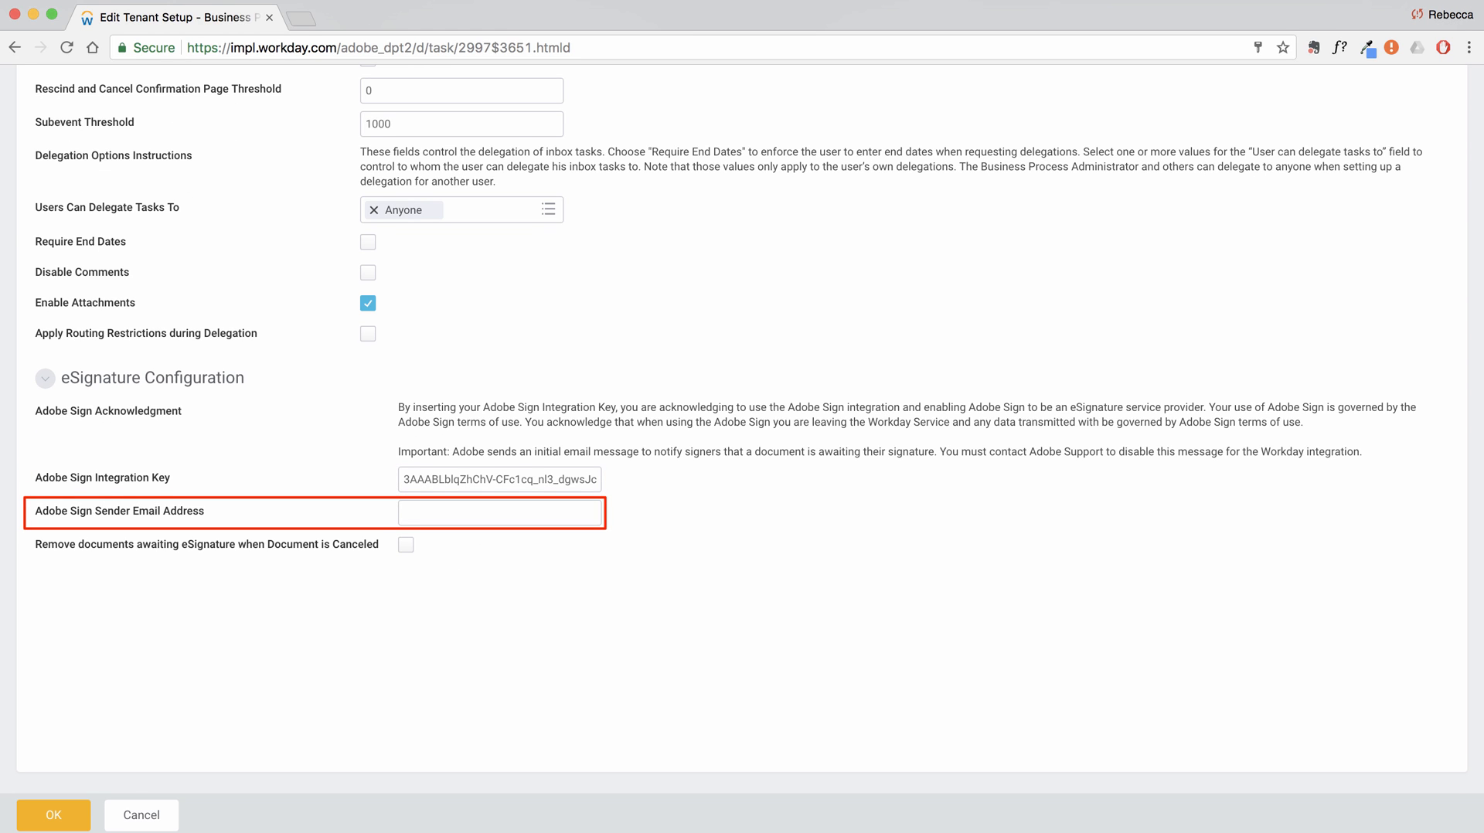
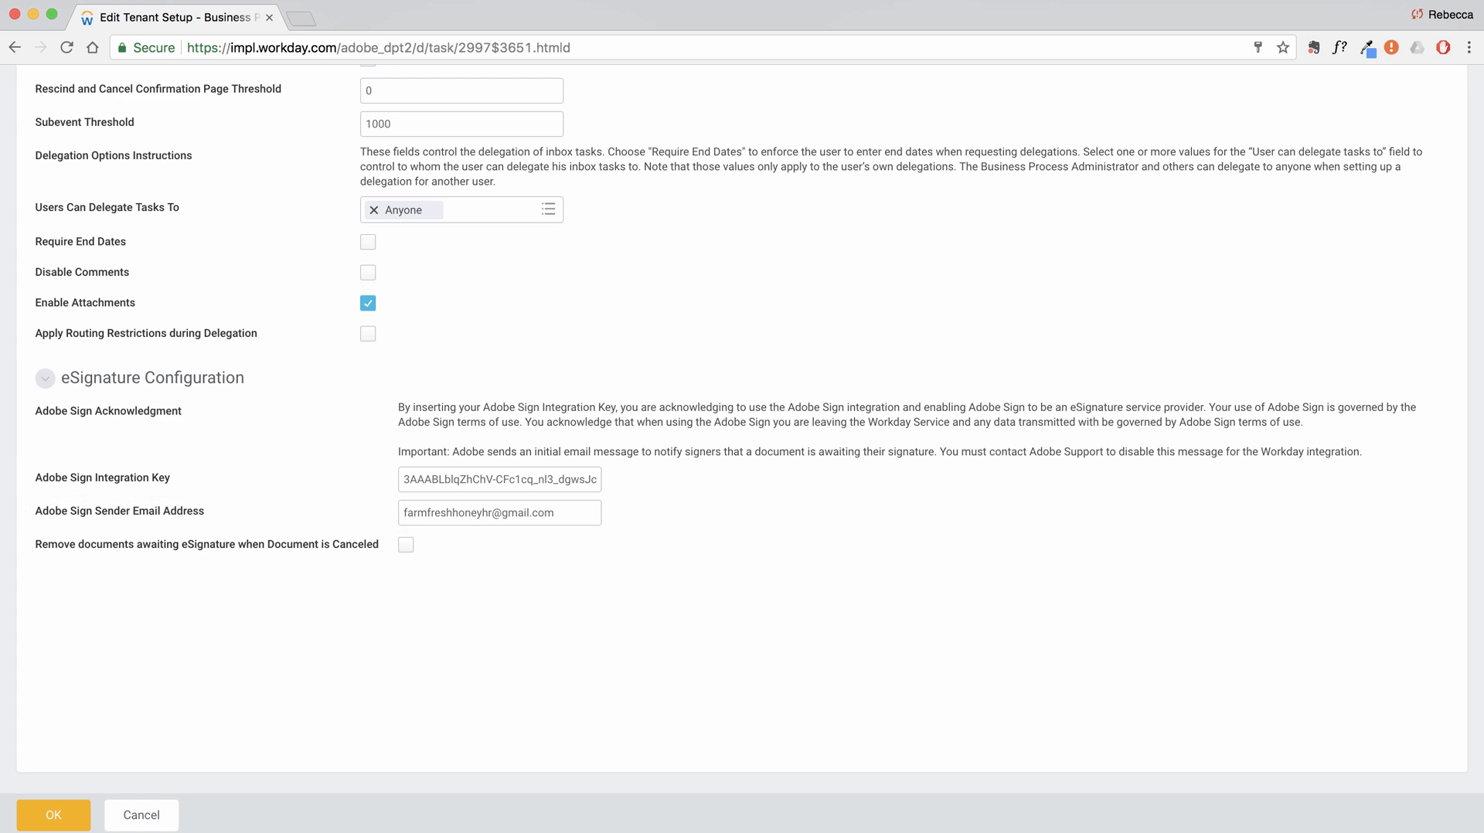